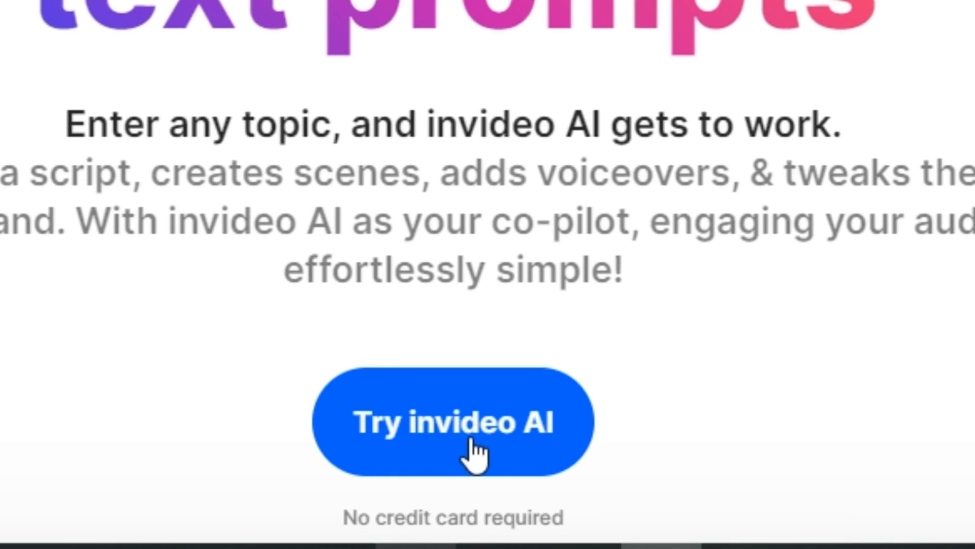
# Scroll the landing page and enter the invideo AI copilot workspace via 'Try invideo AI'
pyautogui.scroll(-3)
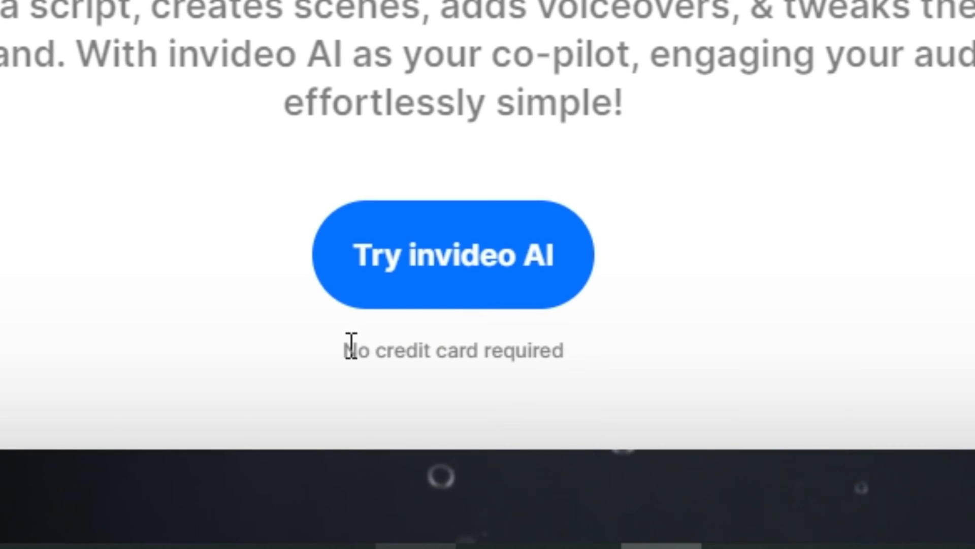
pyautogui.moveTo(622, 365)
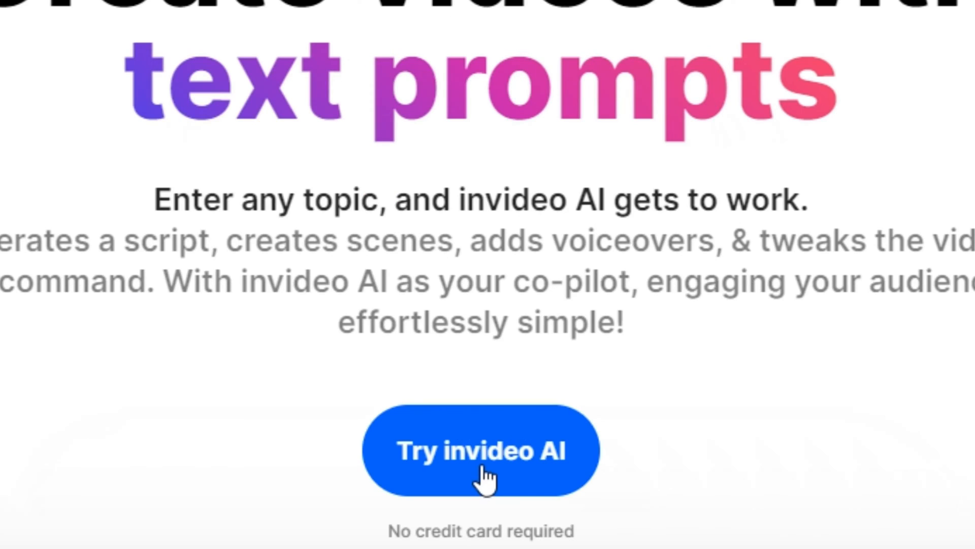
pyautogui.click(481, 450)
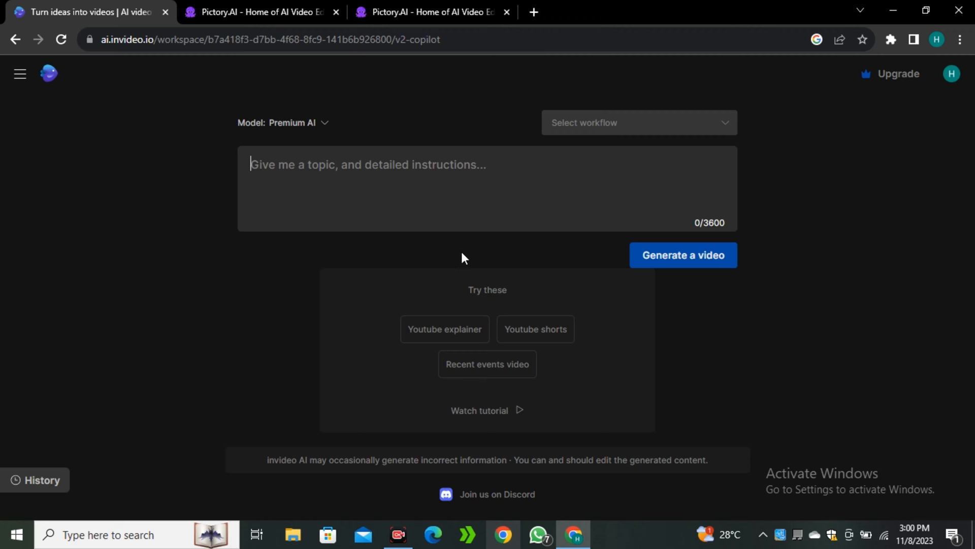
# Choose the Youtube shorts workflow with the topic 'Why dogs love humans most'
pyautogui.click(639, 122)
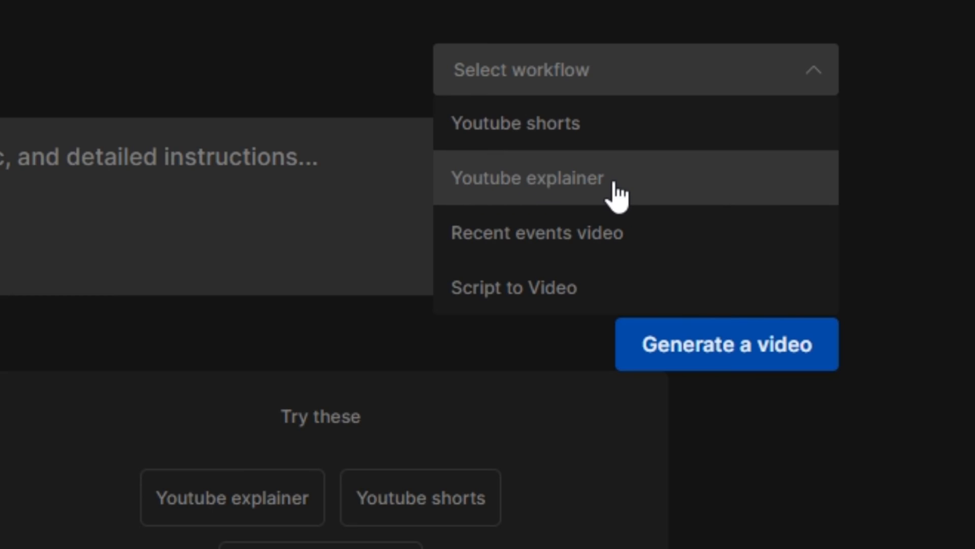
pyautogui.moveTo(519, 294)
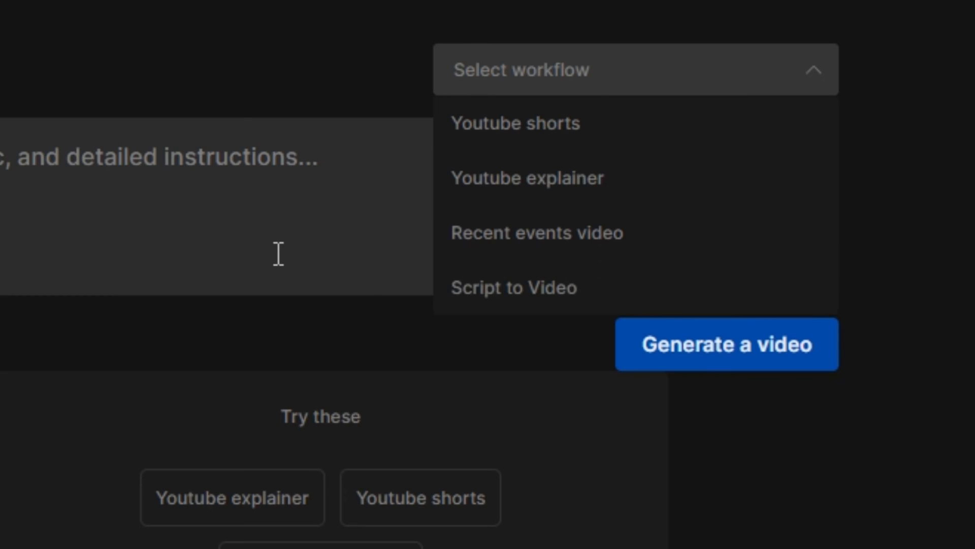
pyautogui.moveTo(550, 144)
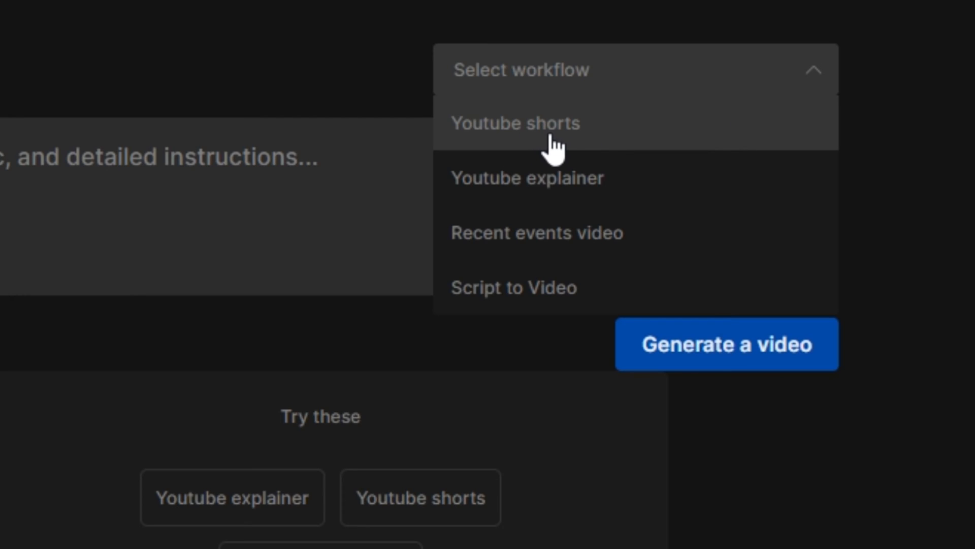
pyautogui.click(514, 123)
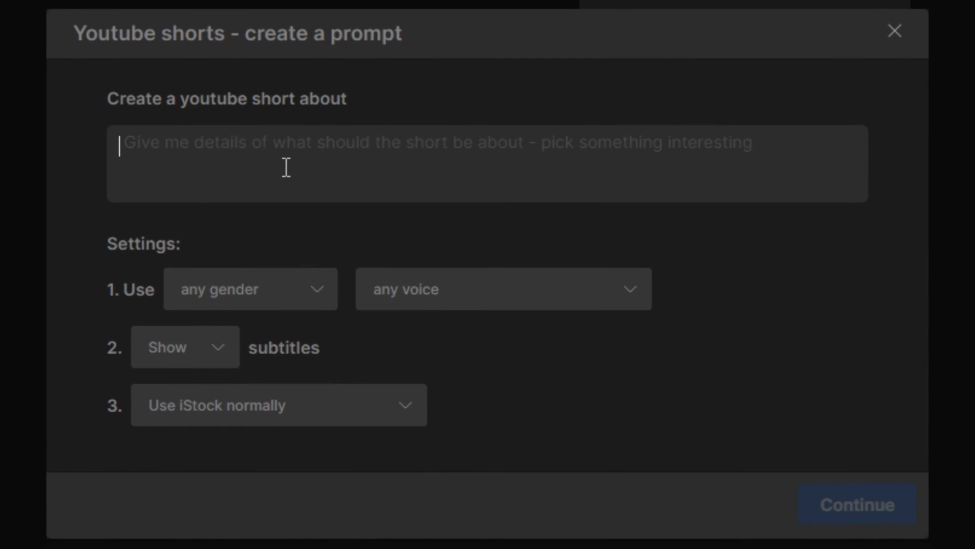
pyautogui.write('Why dogs lo')
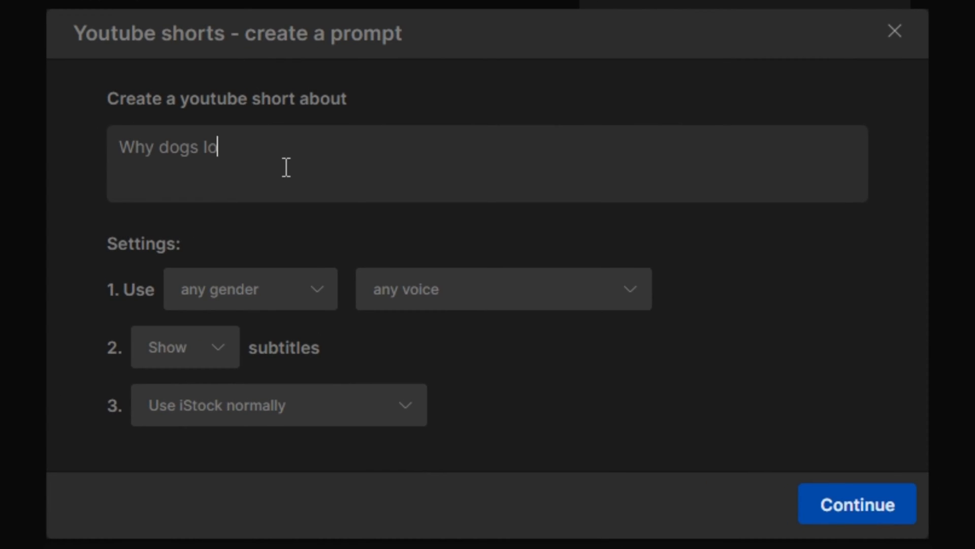
pyautogui.write('ve humans most?')
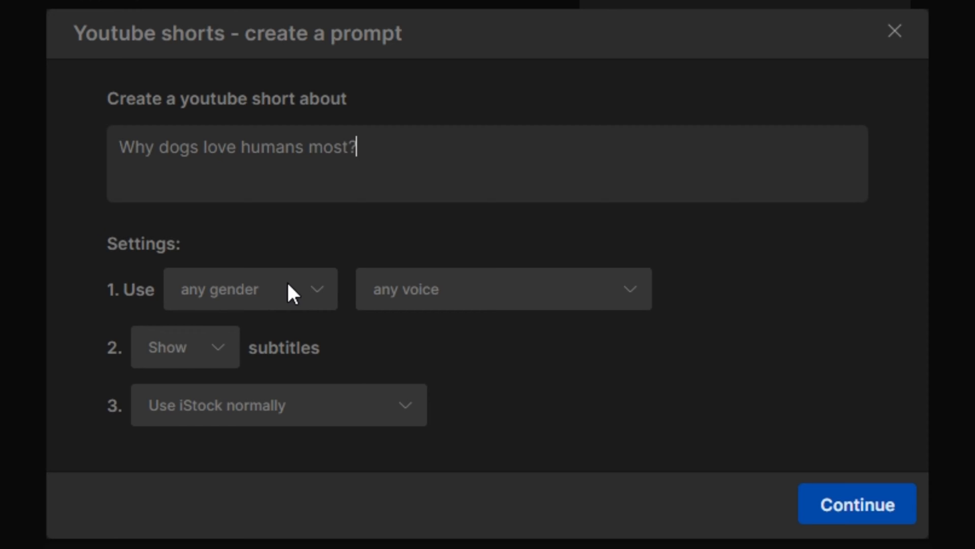
# Set the narrator to a female voice with a Californian accent
pyautogui.click(250, 289)
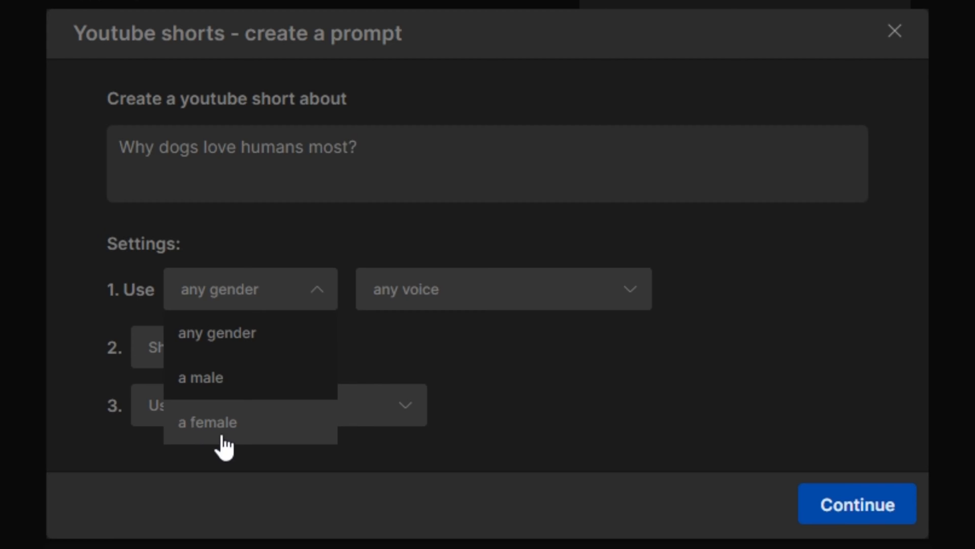
pyautogui.moveTo(212, 350)
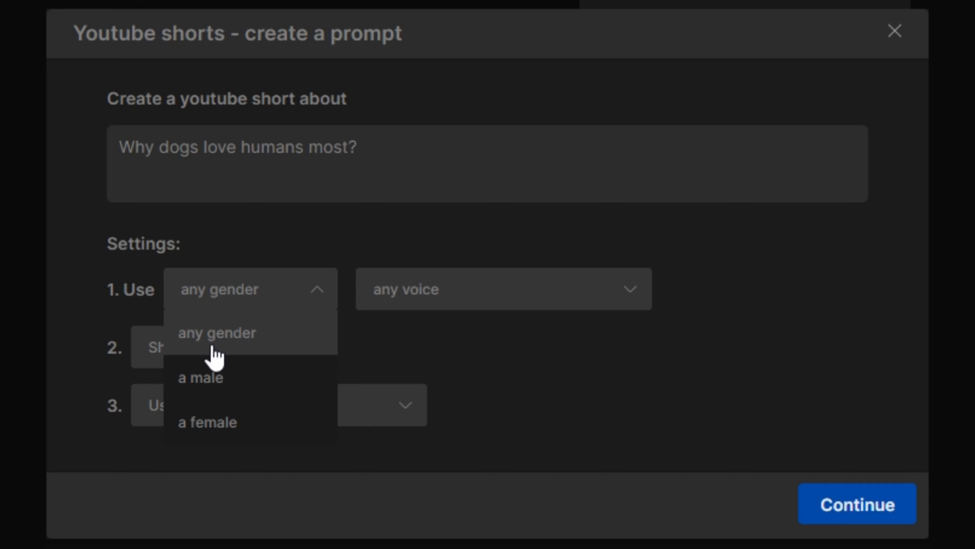
pyautogui.moveTo(228, 428)
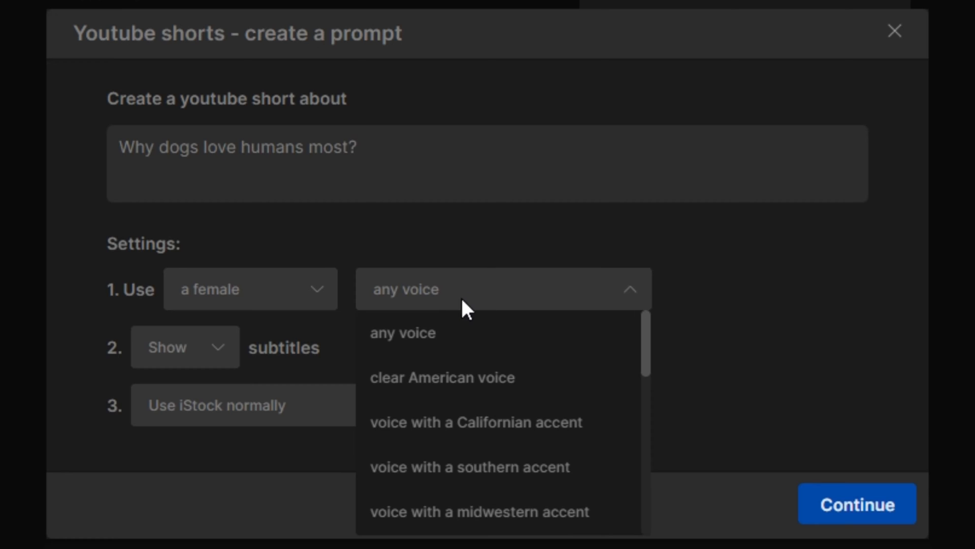
pyautogui.moveTo(497, 431)
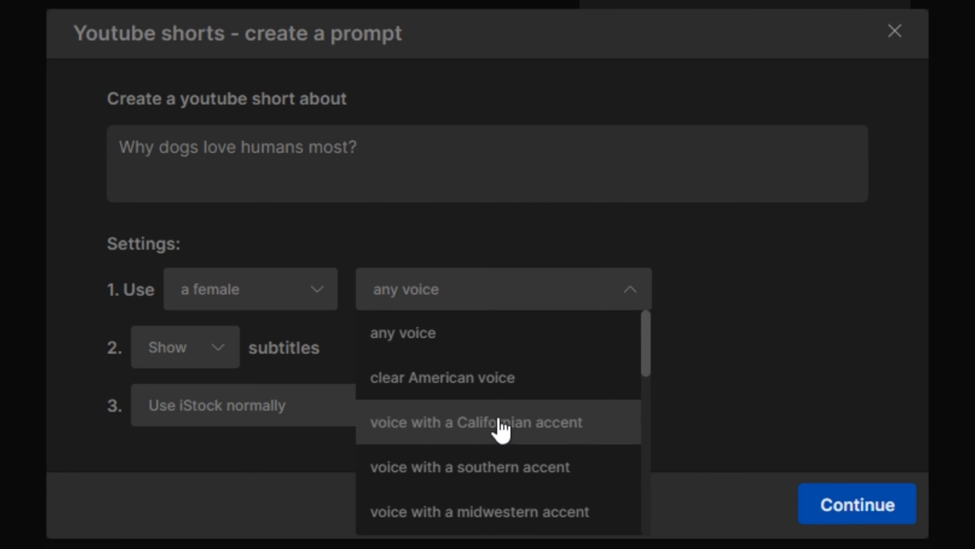
pyautogui.scroll(-3)
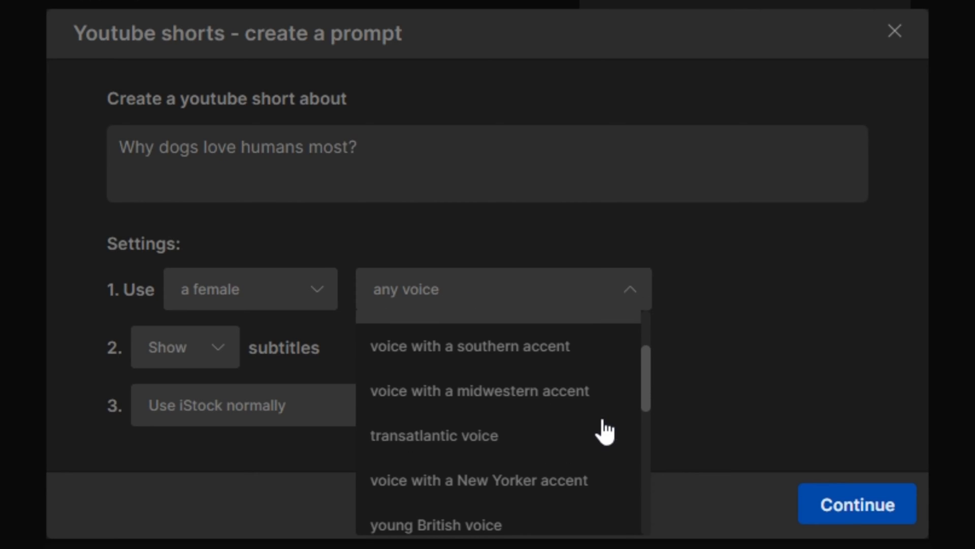
pyautogui.moveTo(505, 405)
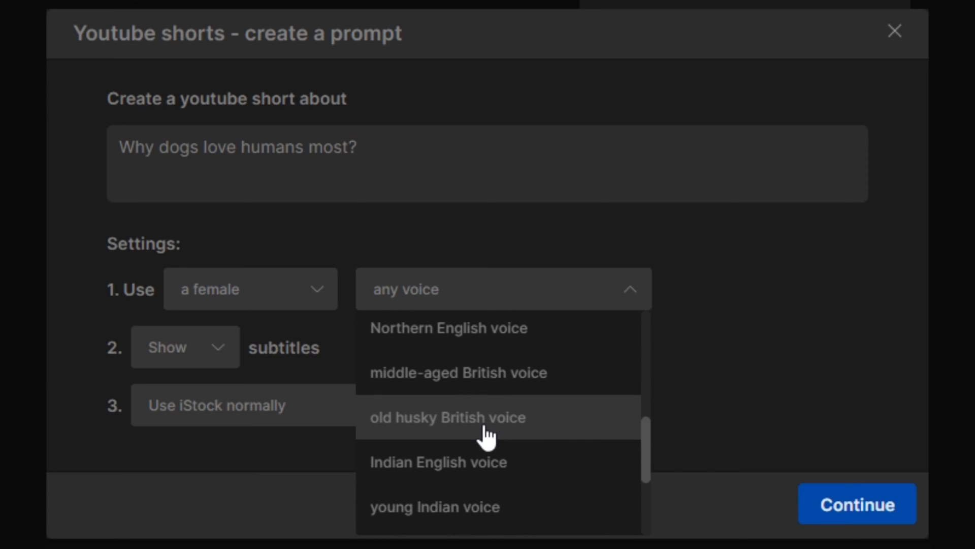
pyautogui.scroll(-3)
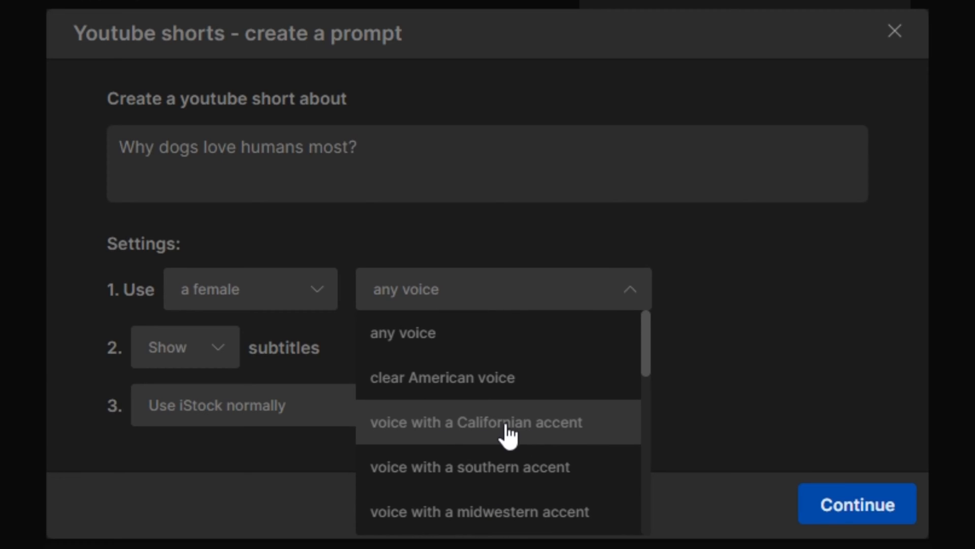
pyautogui.click(477, 422)
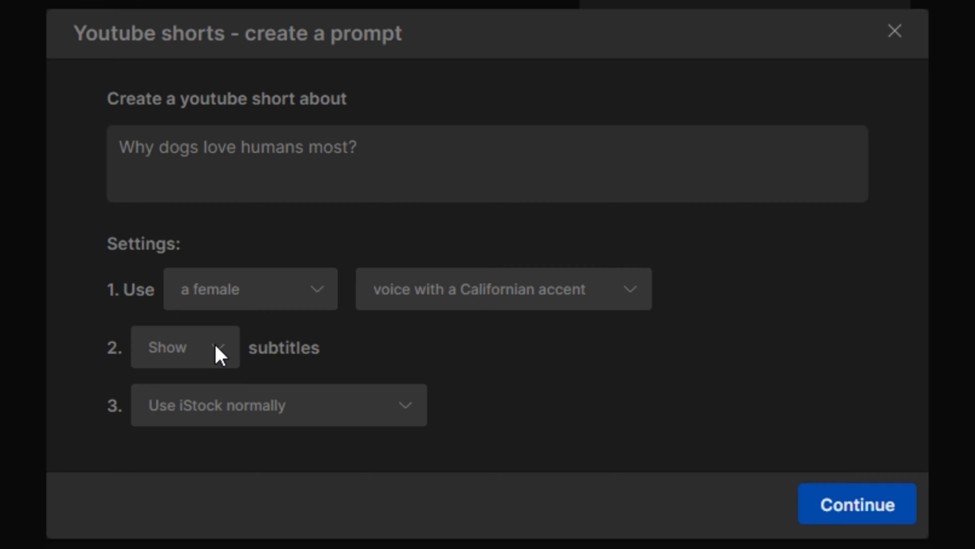
pyautogui.moveTo(250, 405)
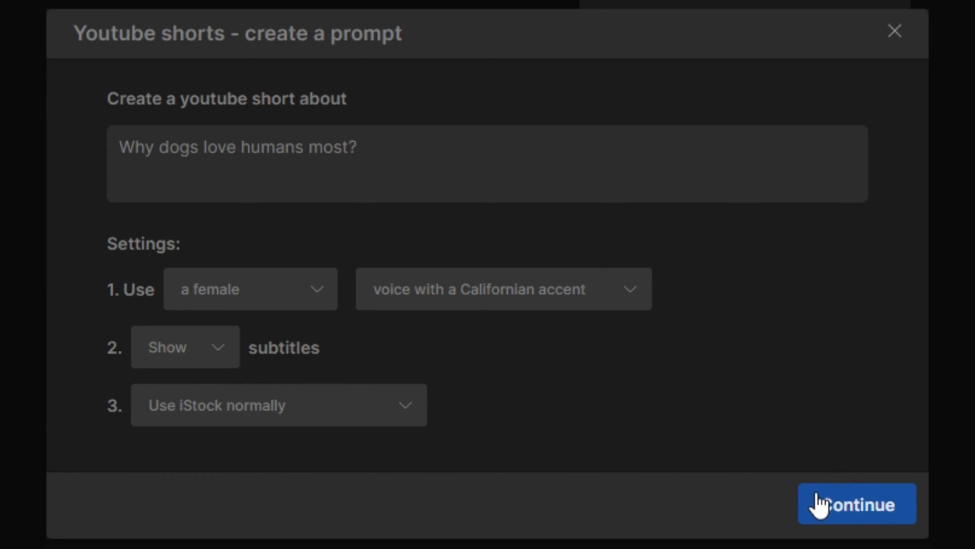
# Generate the full prompt and append 'add a calming music in it.' to it
pyautogui.click(858, 518)
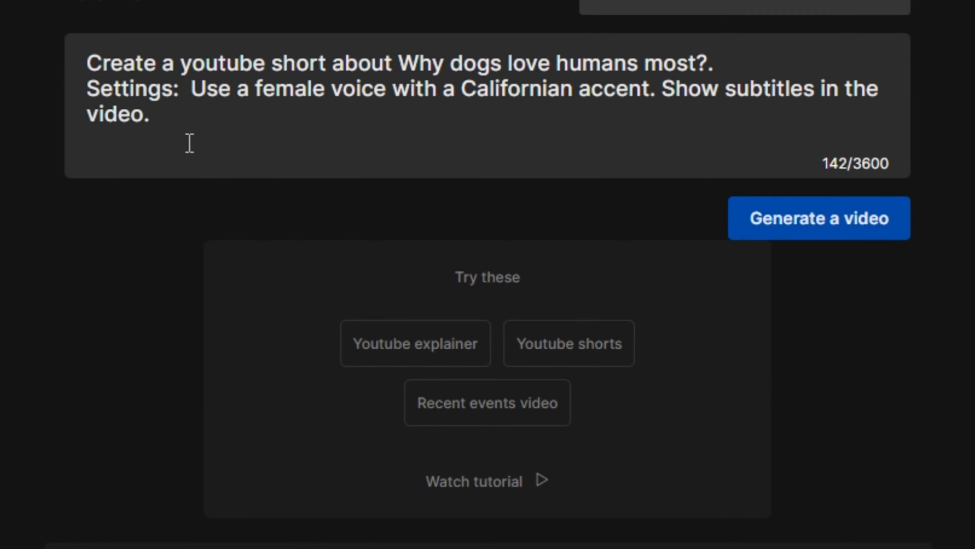
pyautogui.moveTo(157, 73)
pyautogui.write(' I')
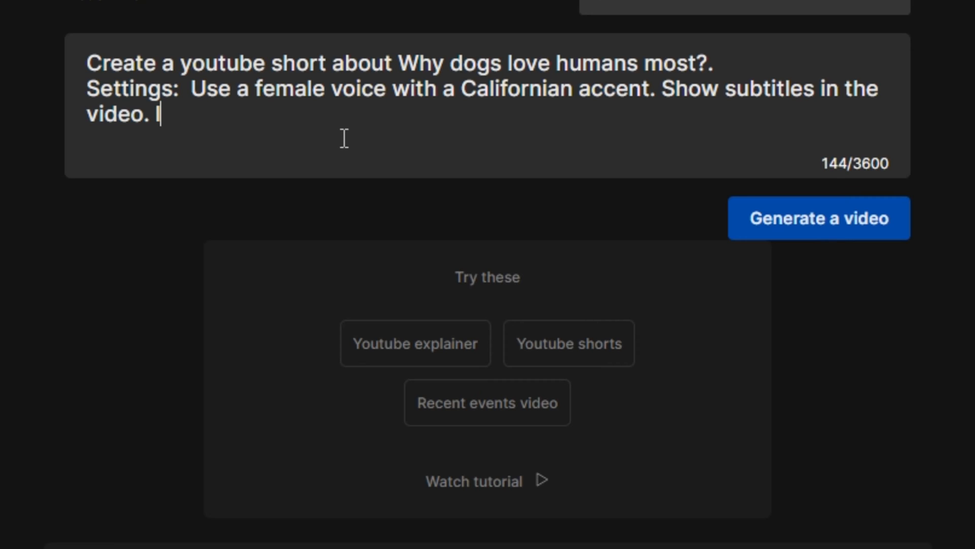
pyautogui.write('add a')
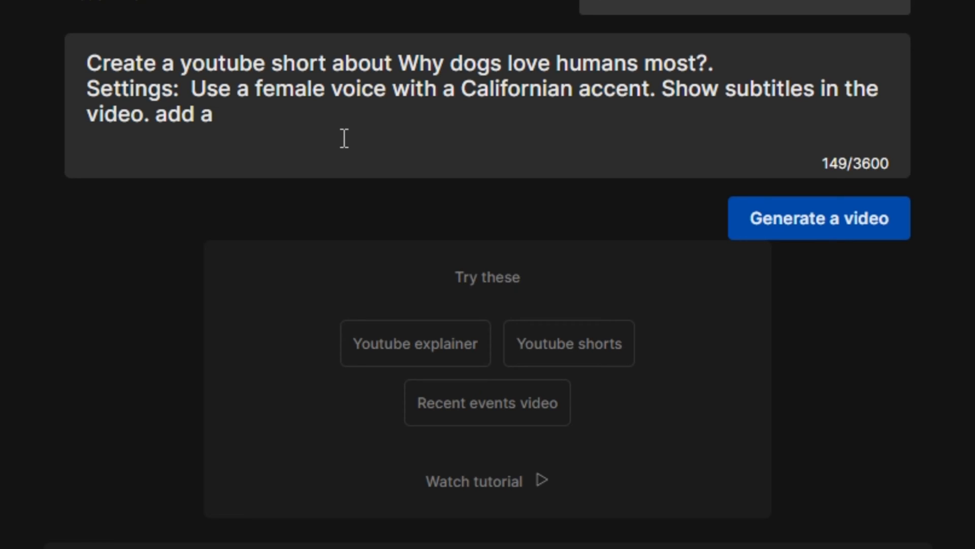
pyautogui.write('calming music in it')
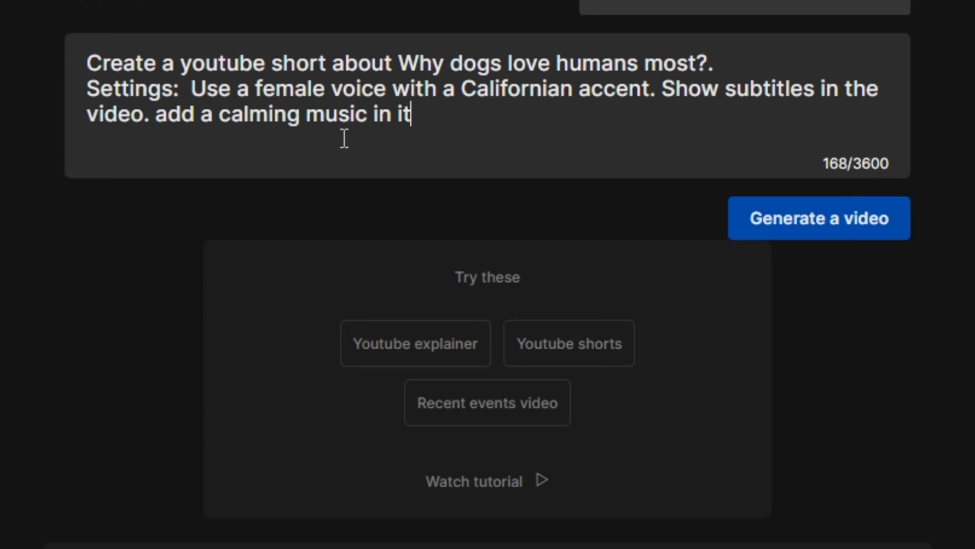
pyautogui.write('.')
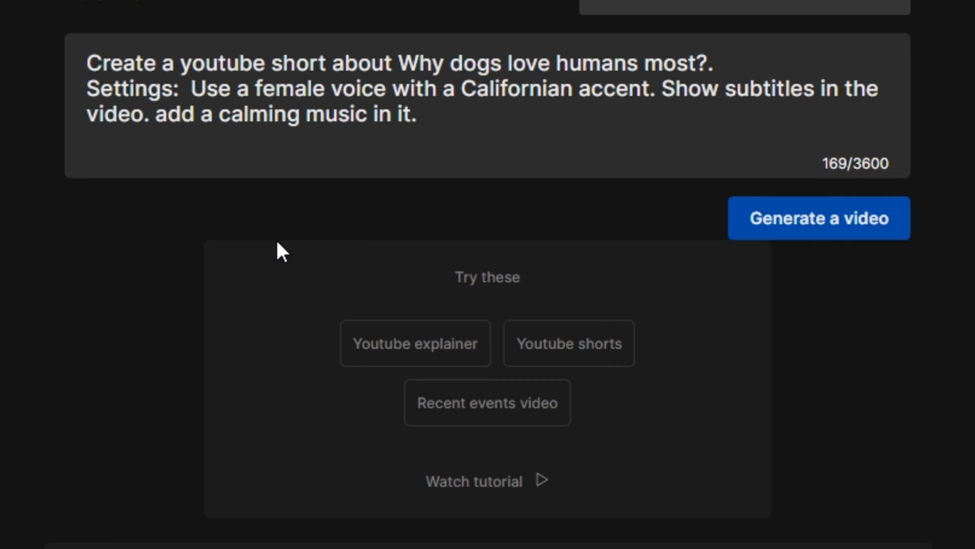
pyautogui.click(416, 113)
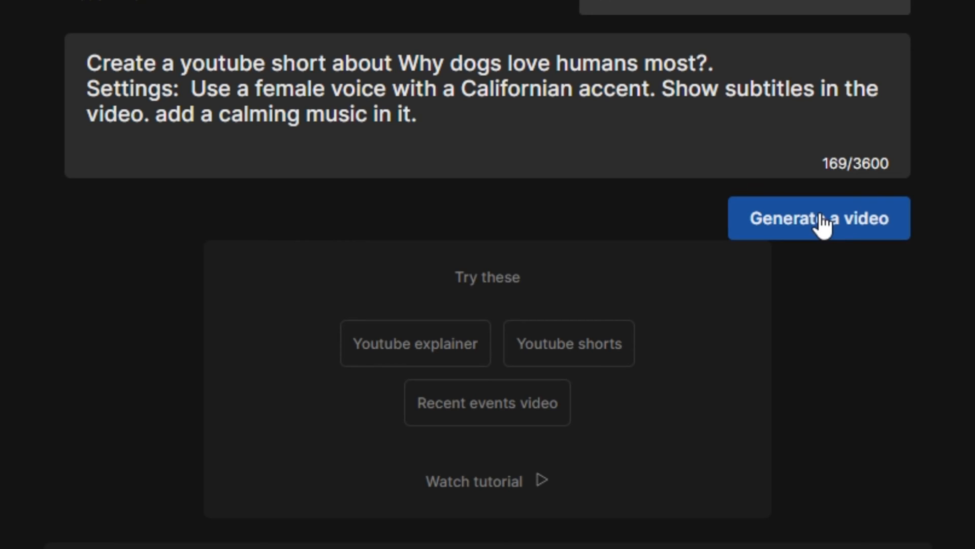
# Submit the prompt and pick Clean as the look and feel
pyautogui.click(820, 218)
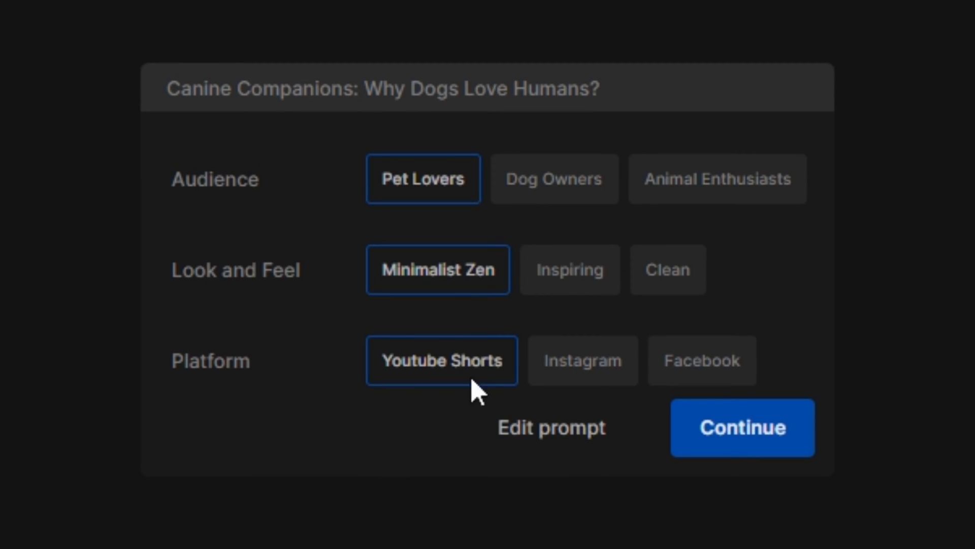
pyautogui.moveTo(498, 361)
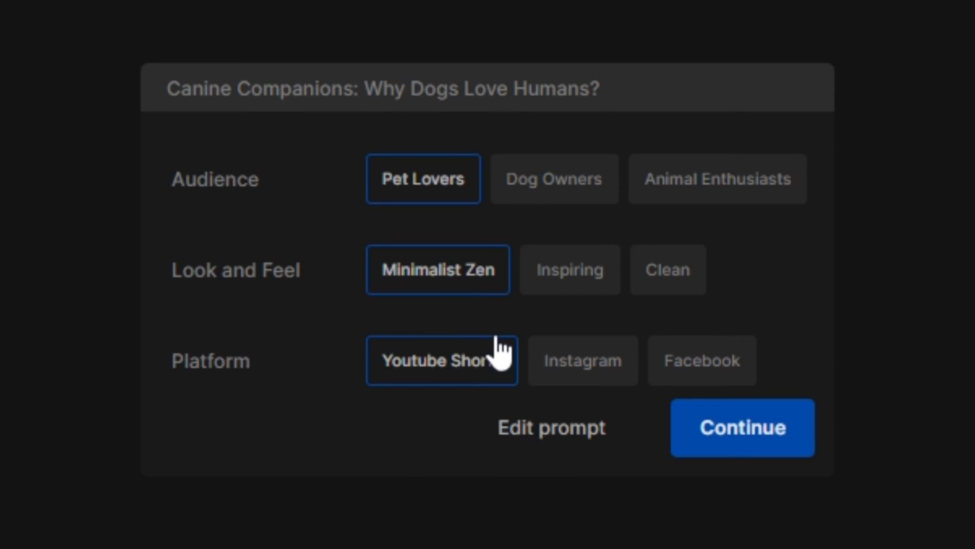
pyautogui.moveTo(422, 197)
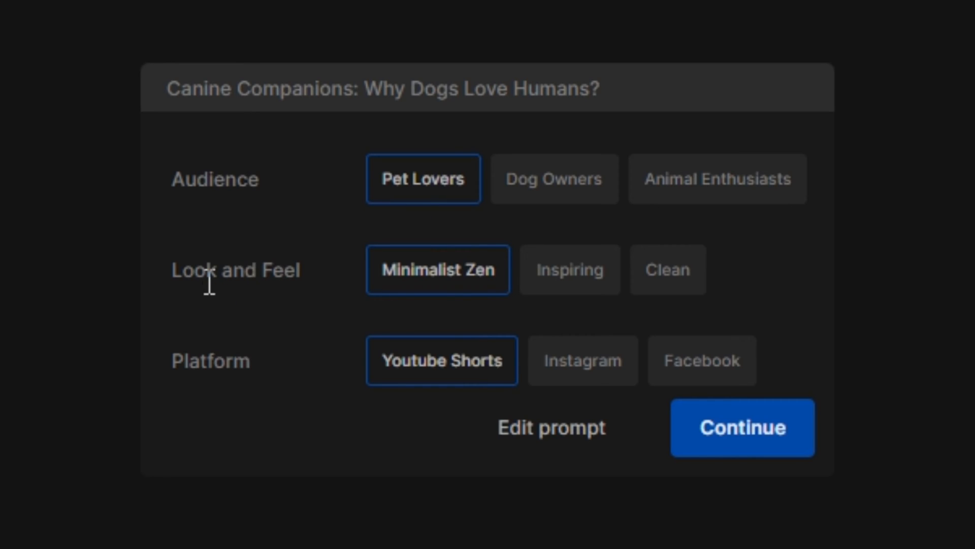
pyautogui.moveTo(462, 303)
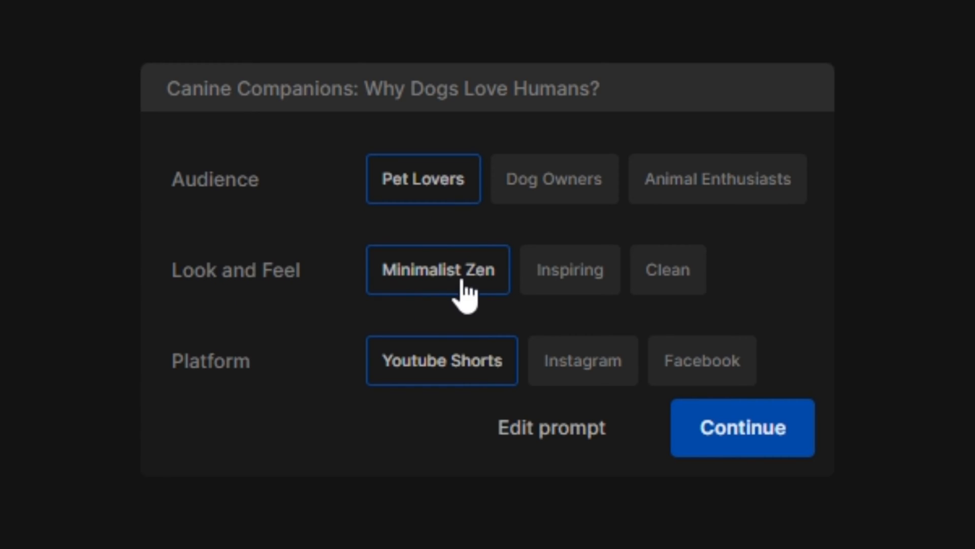
pyautogui.click(668, 269)
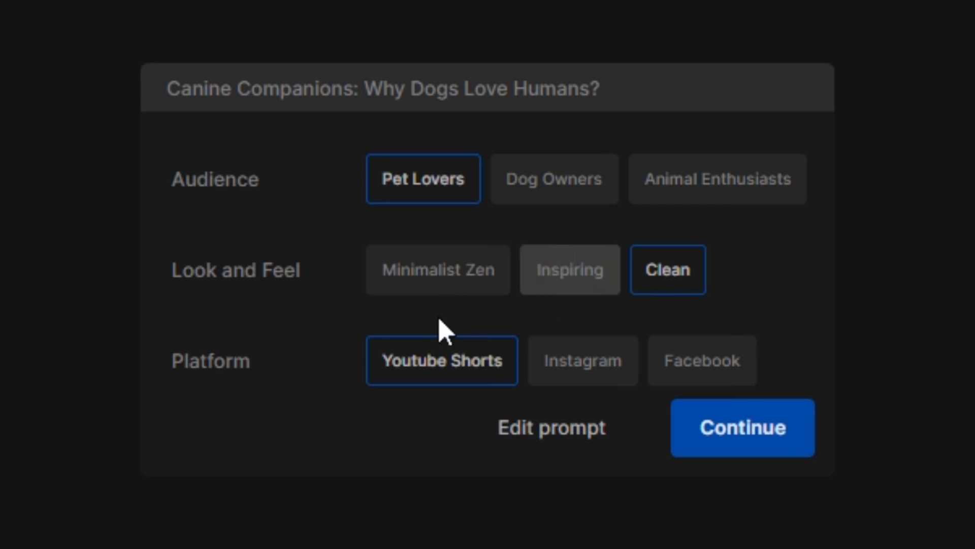
pyautogui.moveTo(457, 390)
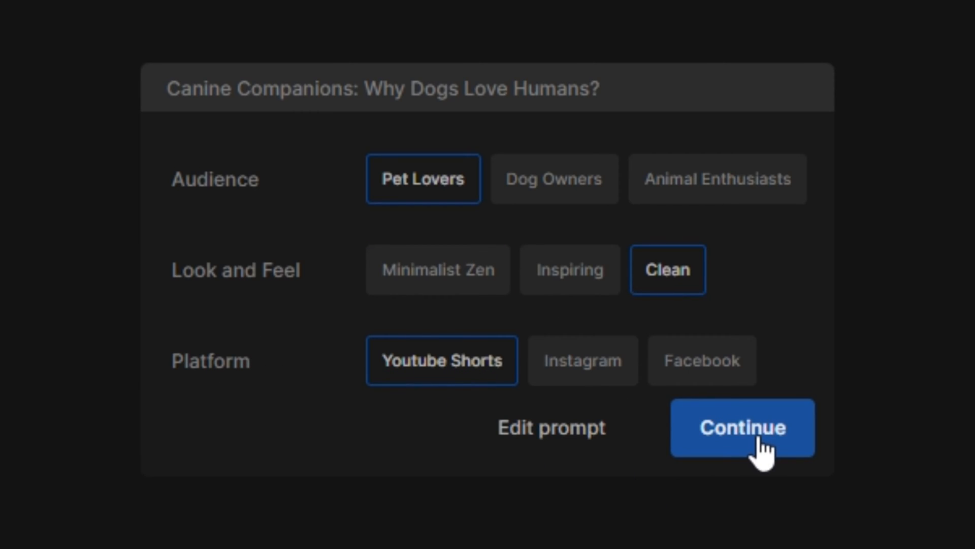
# Confirm the Pet Lovers, Clean, YouTube Shorts settings to generate 'Canine Love: Why Dogs Adore Humans'
pyautogui.click(743, 428)
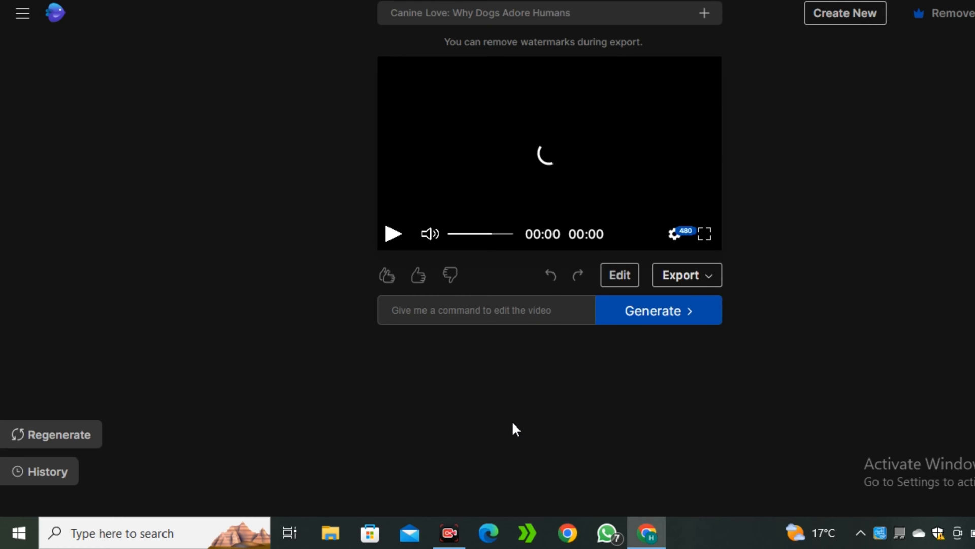
pyautogui.moveTo(562, 416)
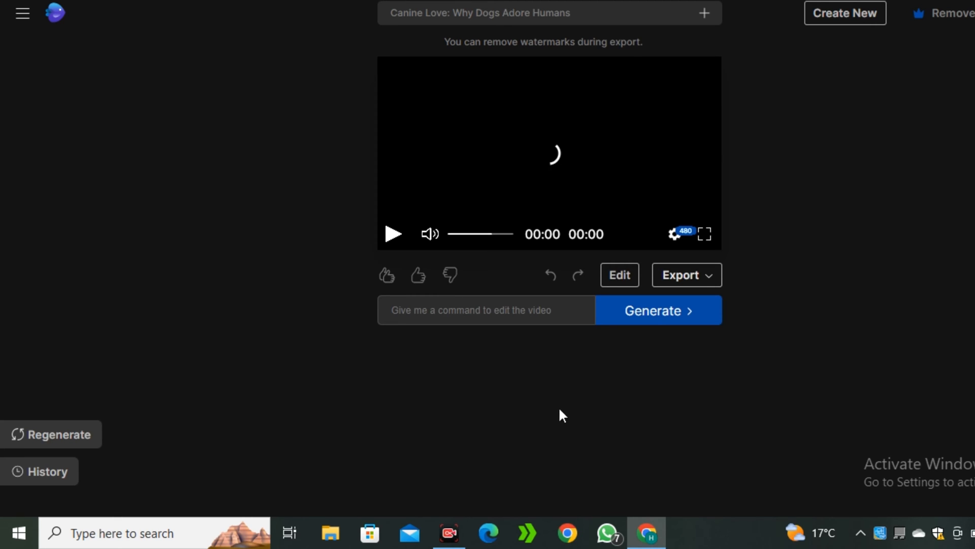
# Replace Media 1 with the boy-and-dog stock clip found by searching 'dog pl'
pyautogui.click(619, 275)
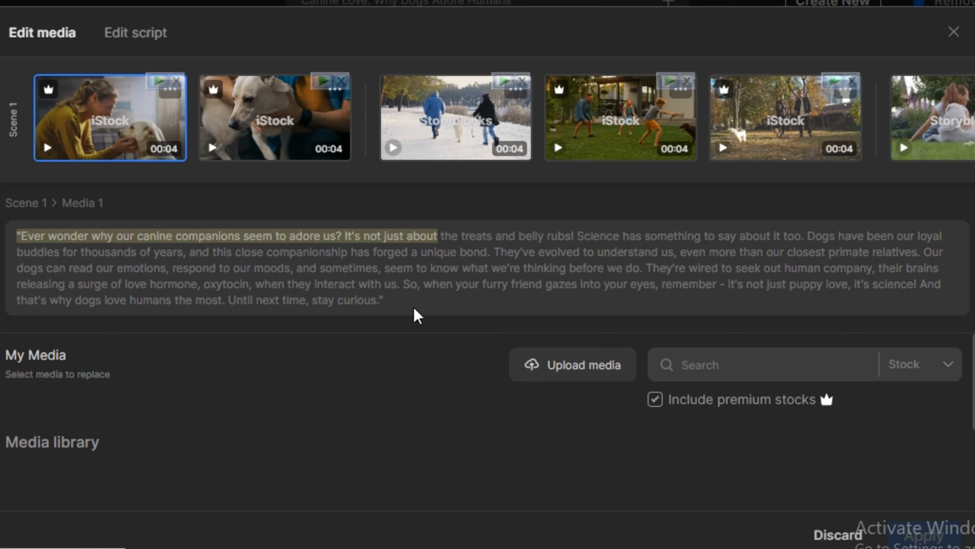
pyautogui.moveTo(579, 378)
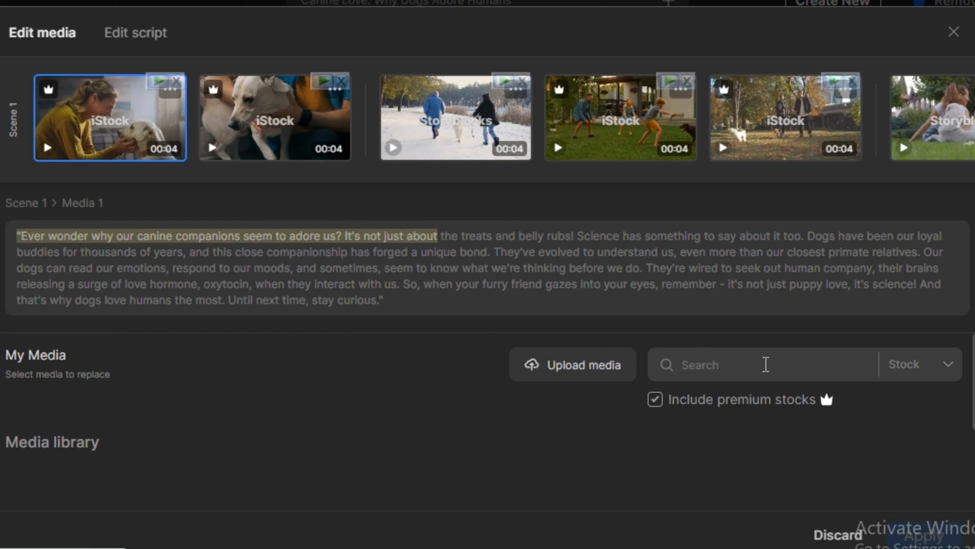
pyautogui.write('dog pl')
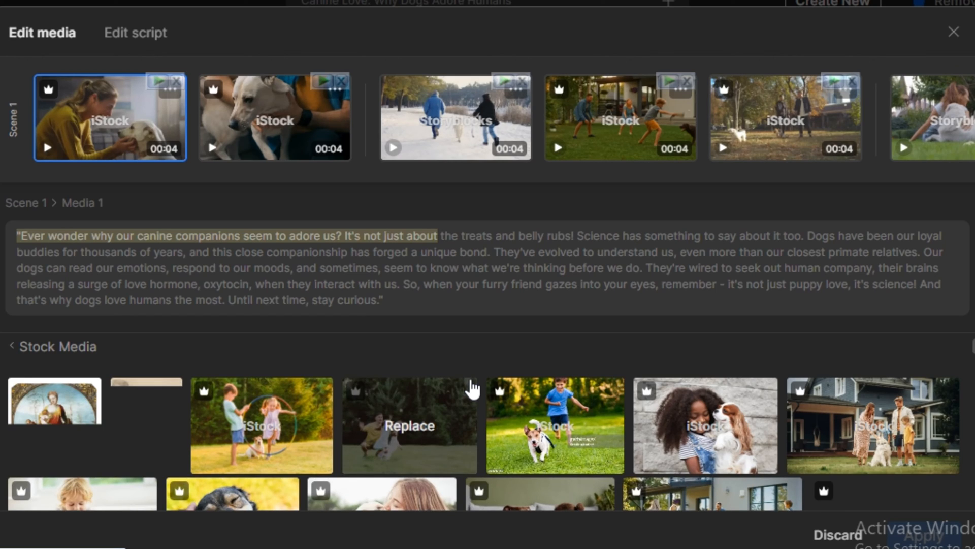
pyautogui.moveTo(679, 476)
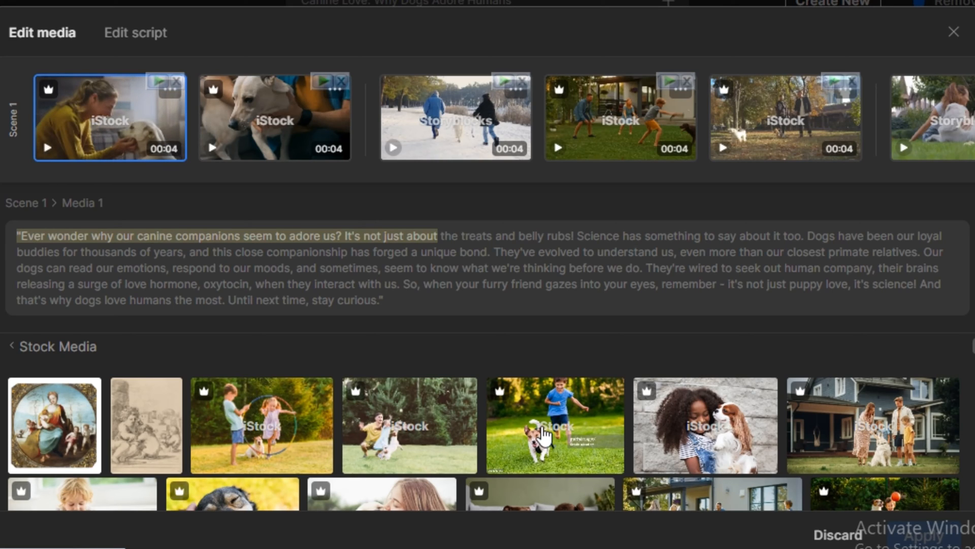
pyautogui.click(541, 440)
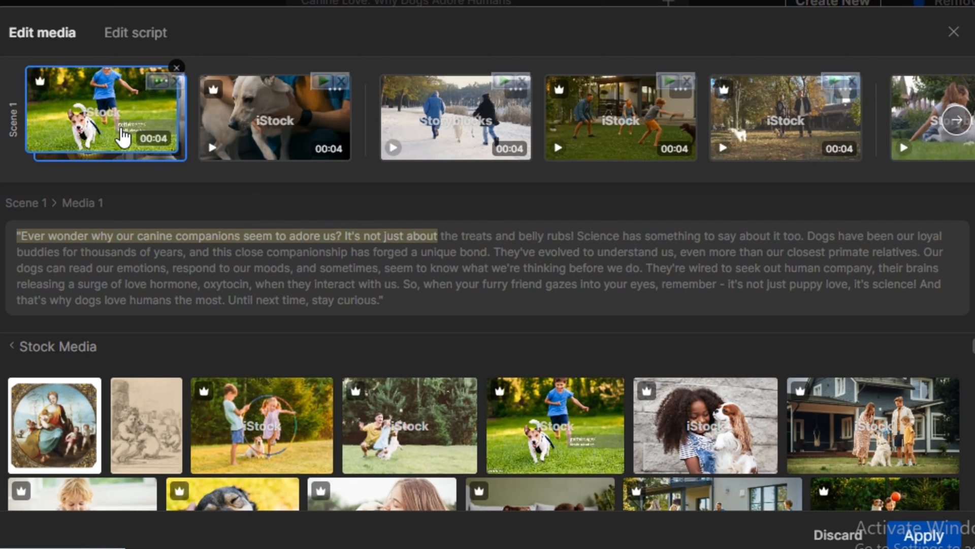
pyautogui.moveTo(622, 244)
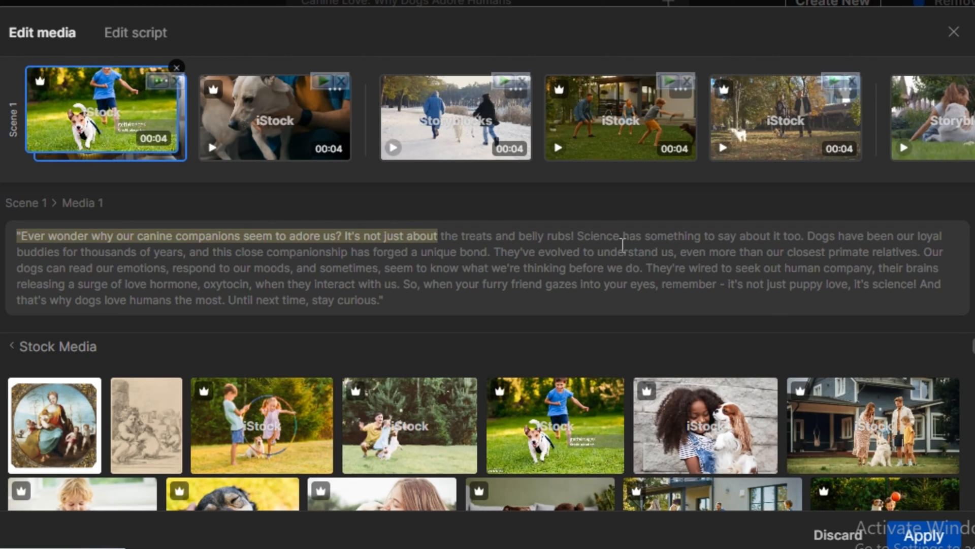
pyautogui.click(928, 536)
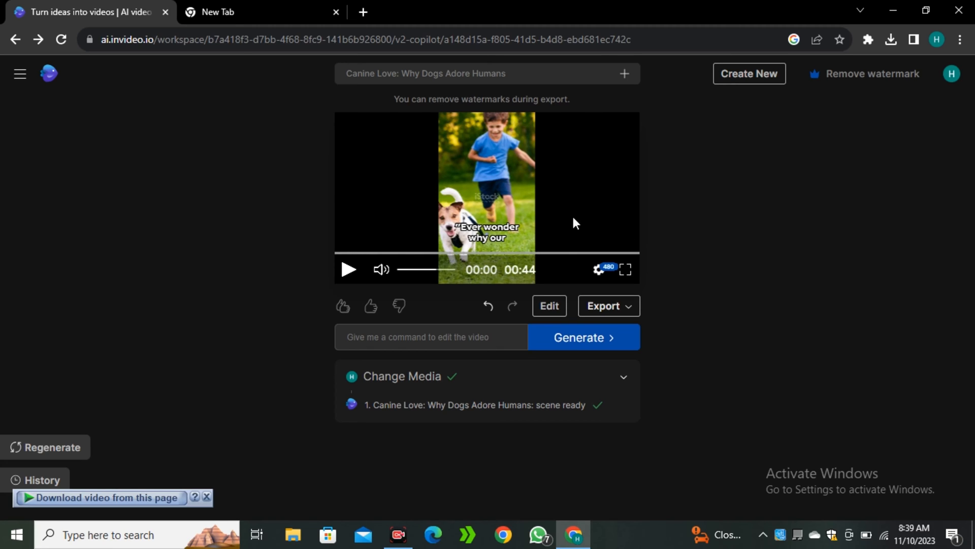
pyautogui.moveTo(679, 419)
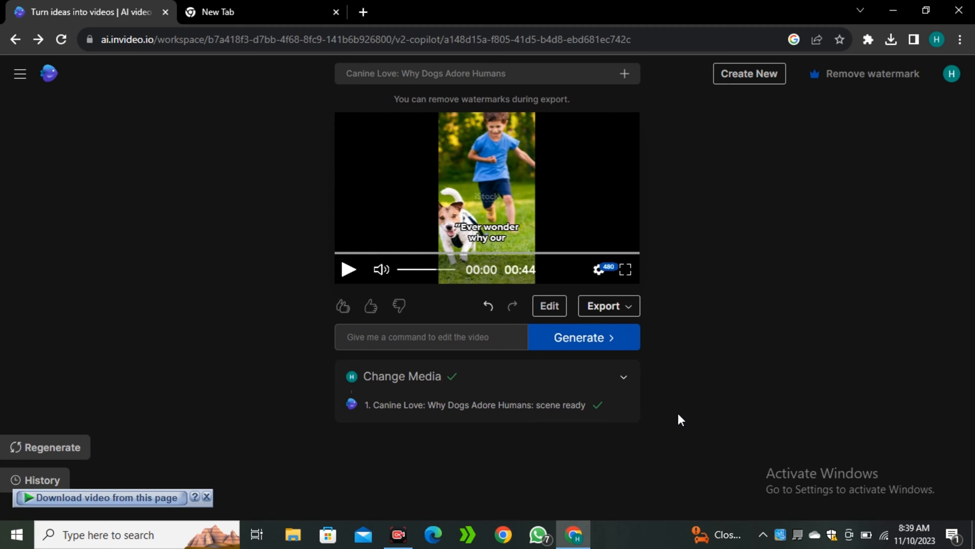
pyautogui.moveTo(549, 306)
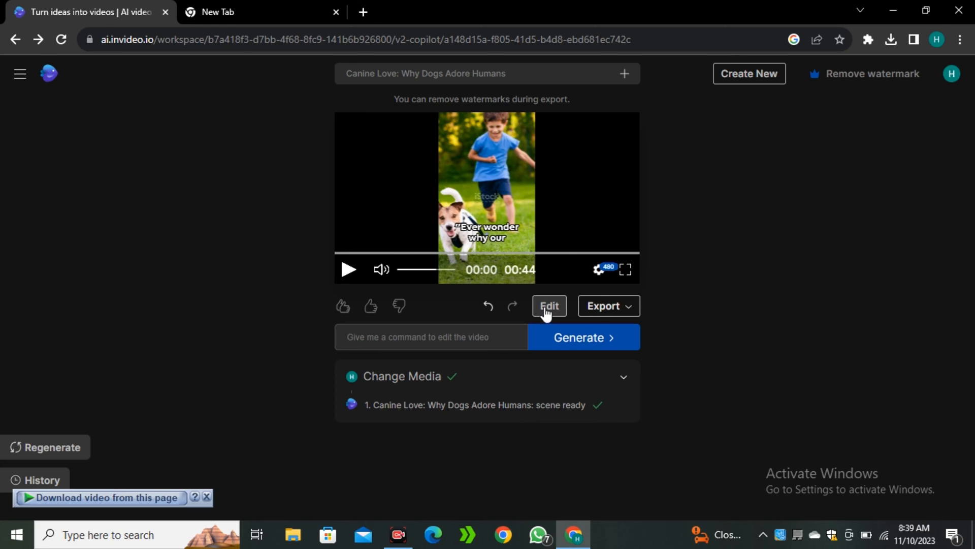
# Change 'curious' to 'loved' in the script's final paragraph and apply the edit
pyautogui.click(549, 306)
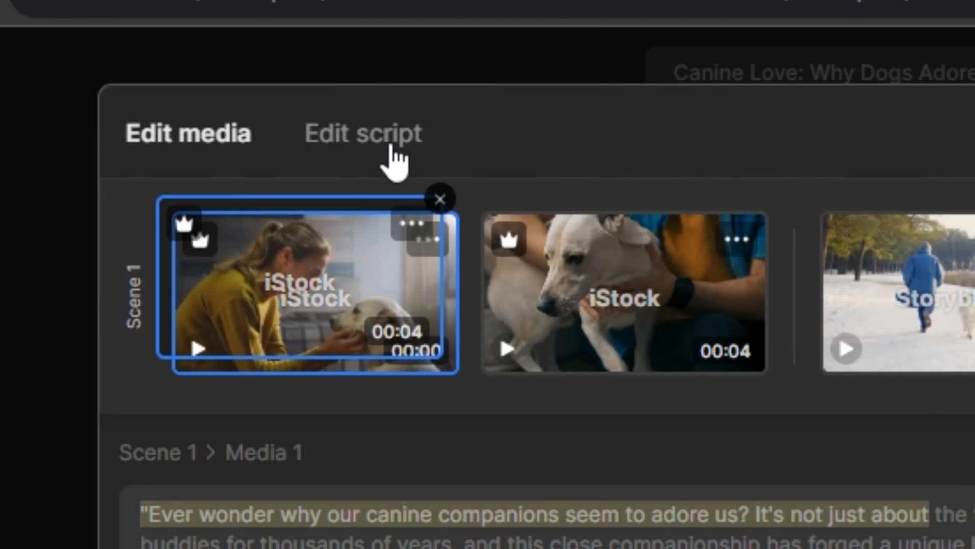
pyautogui.click(359, 134)
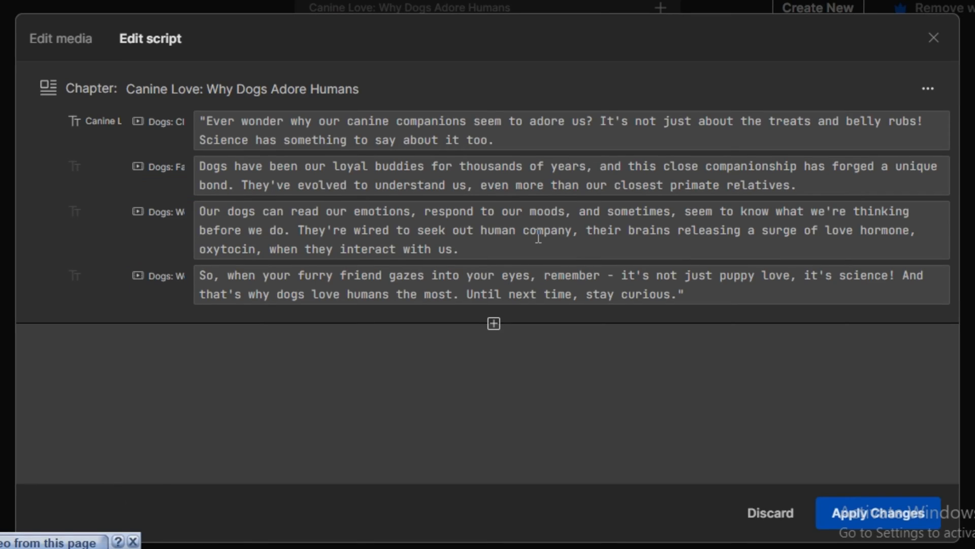
pyautogui.moveTo(448, 212)
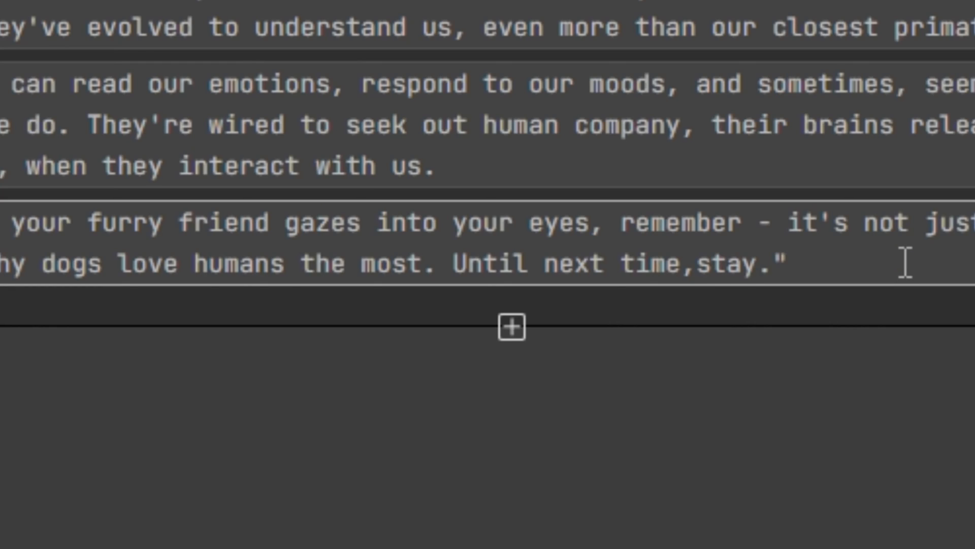
pyautogui.write('loved')
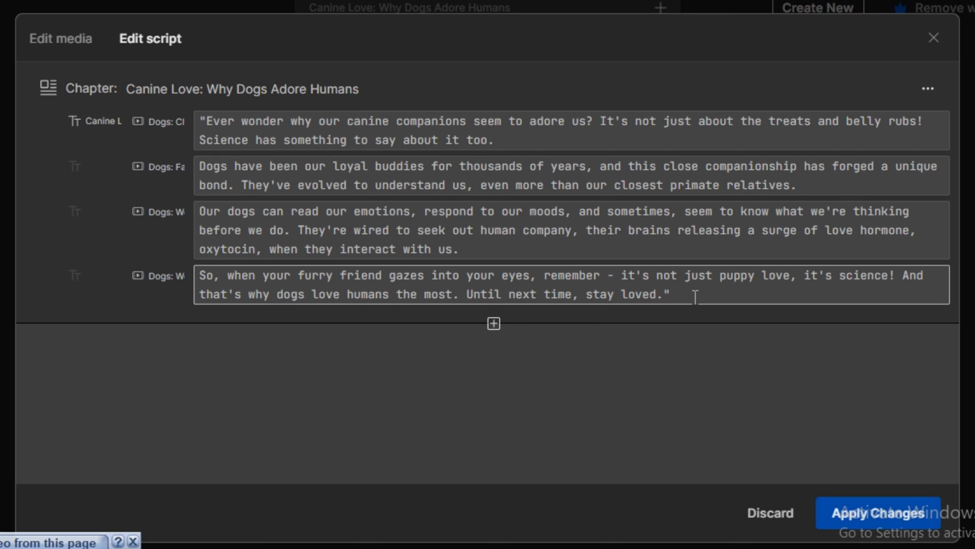
pyautogui.click(878, 513)
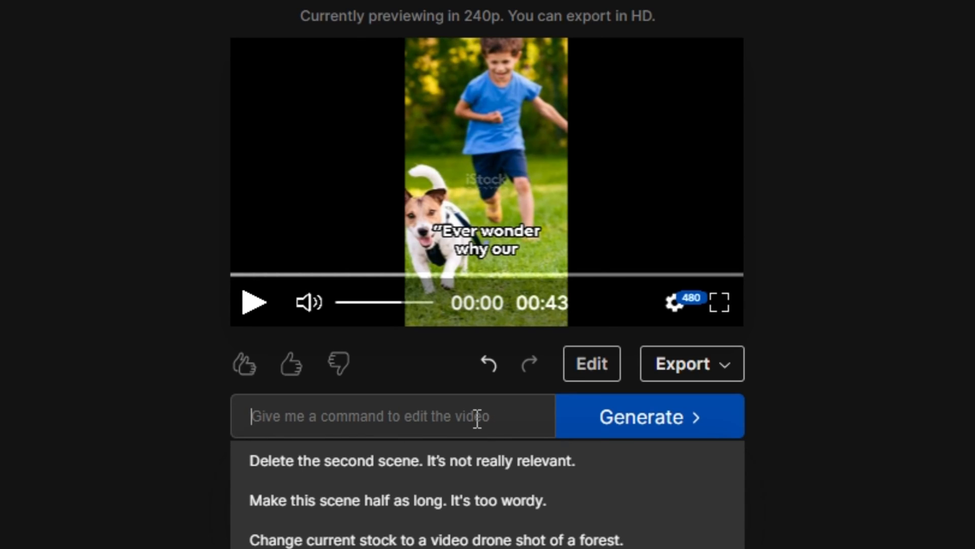
# Submit 'change the script of this video' and play back the regenerated 1:11 preview
pyautogui.write('change the script')
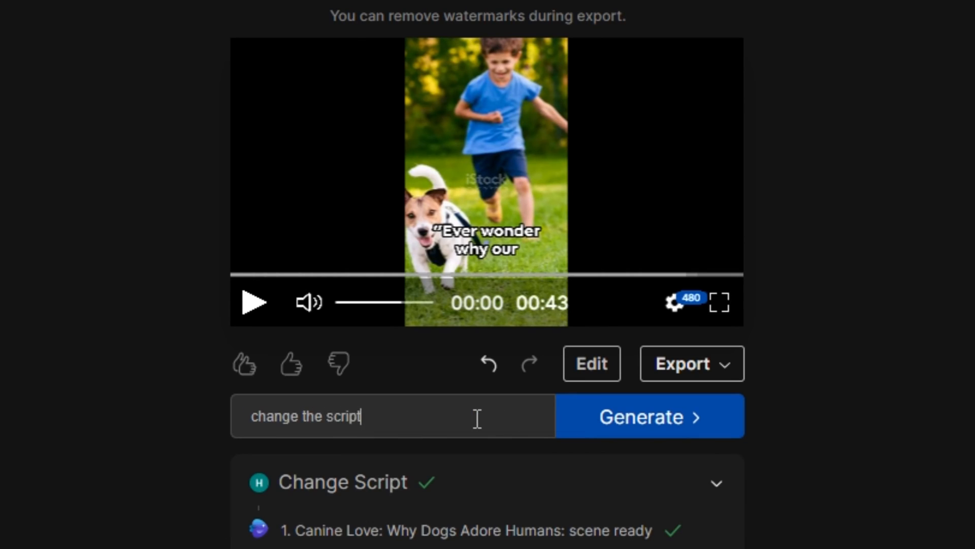
pyautogui.click(649, 416)
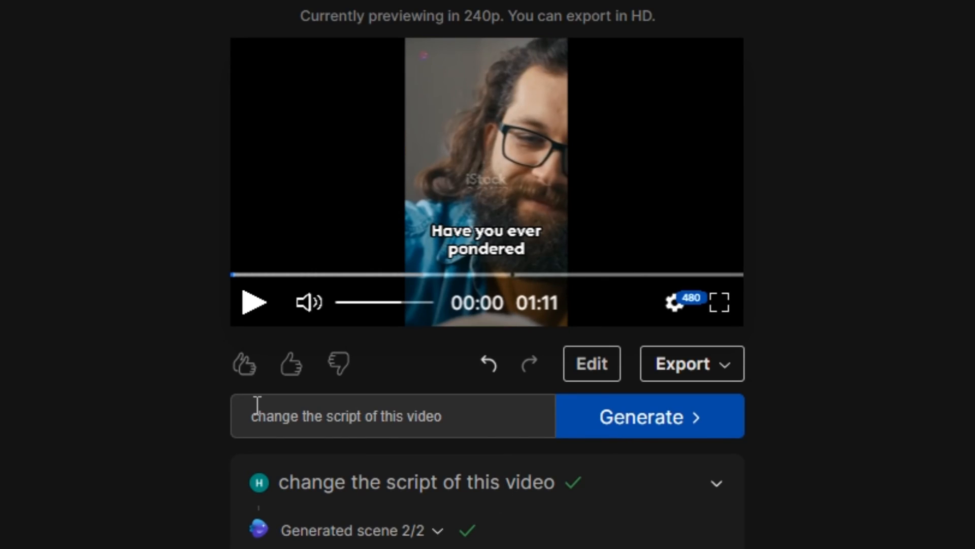
pyautogui.click(253, 303)
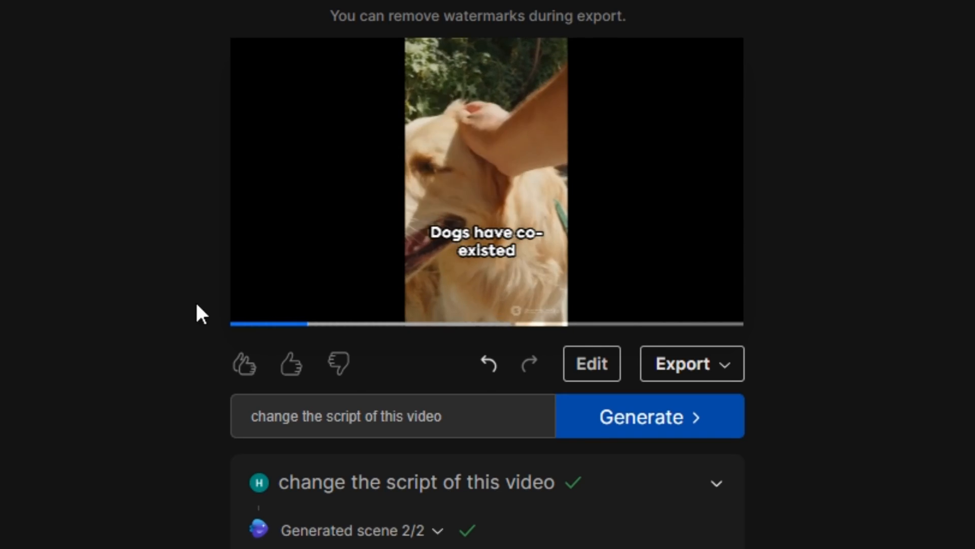
pyautogui.click(486, 197)
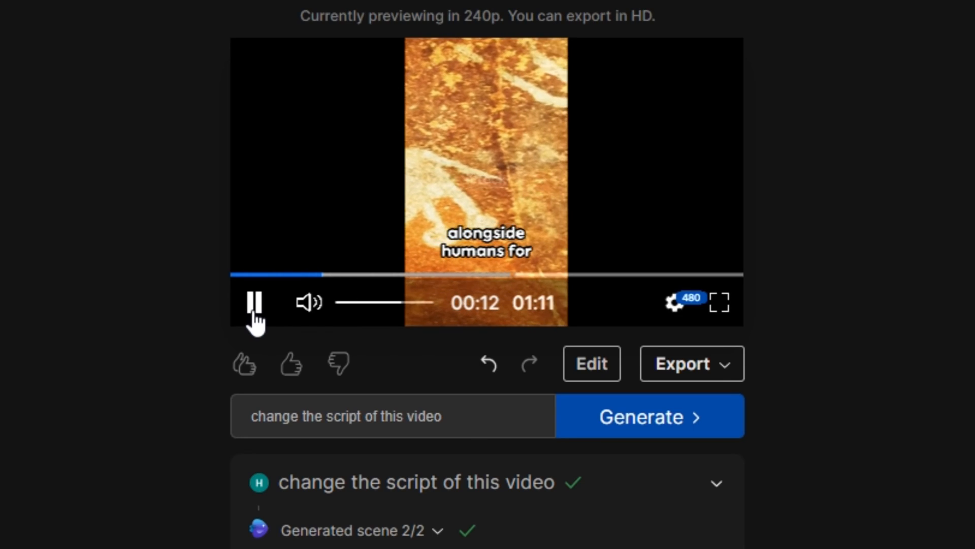
pyautogui.click(252, 302)
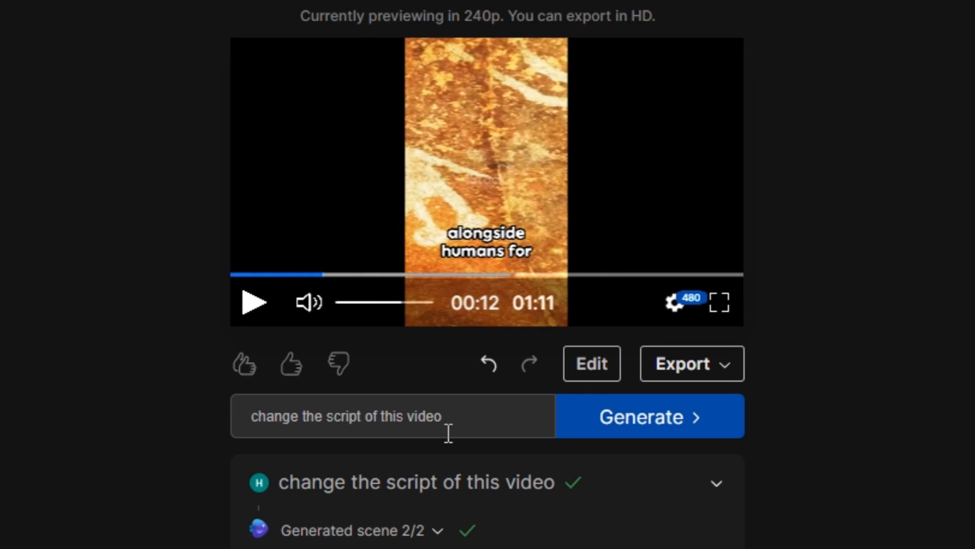
# Submit the command 'change the voice to male voice'
pyautogui.click(391, 423)
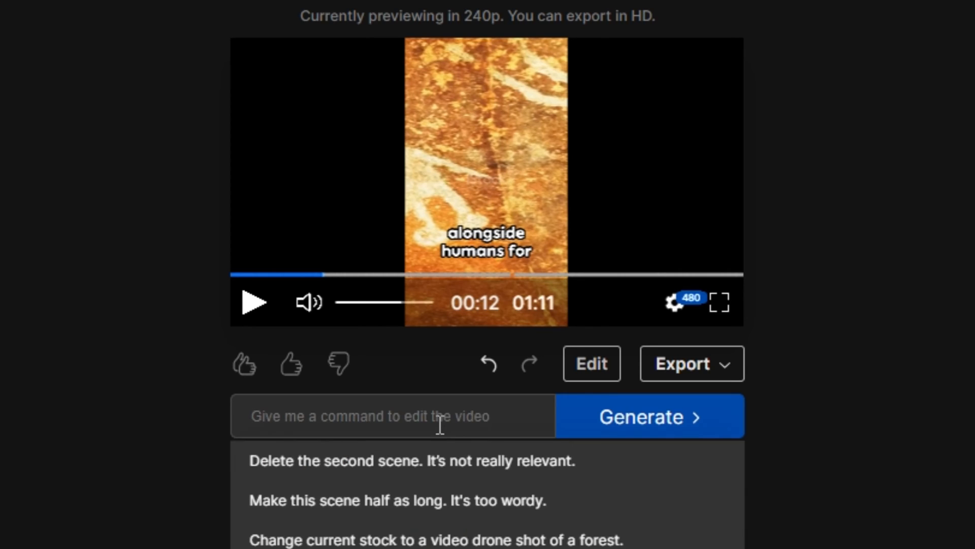
pyautogui.write('change the voice to male voice')
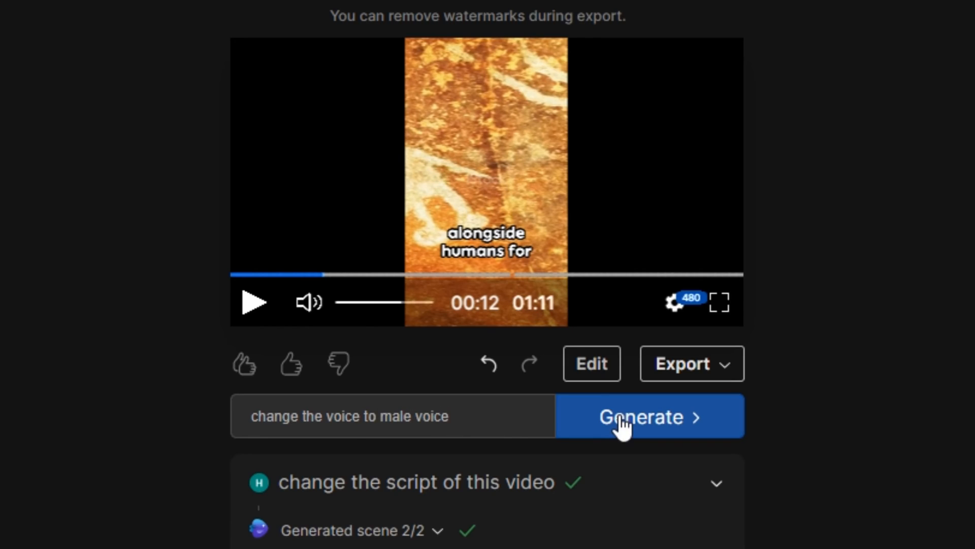
pyautogui.click(642, 416)
pyautogui.write('Change the background music.')
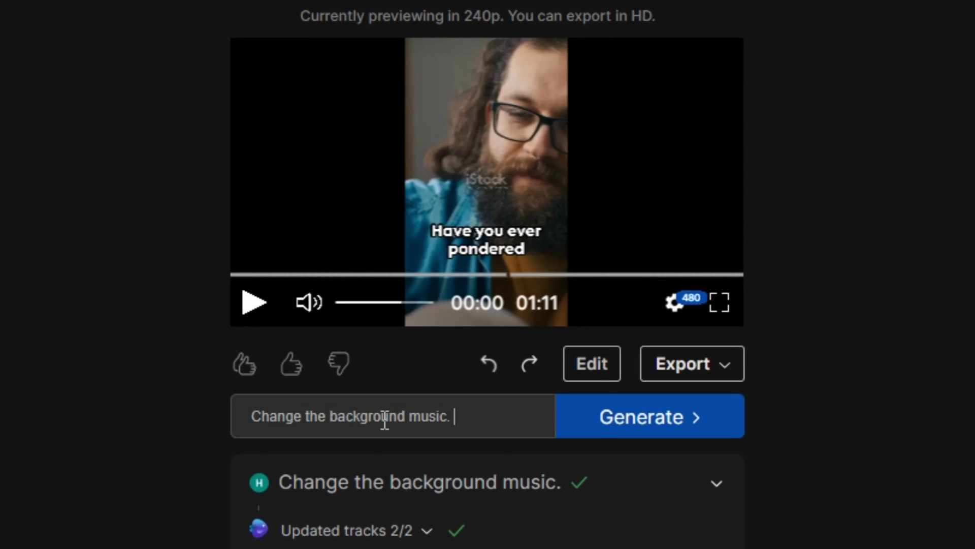
# Resubmit the background music change request and preview the updated 1:11 short
pyautogui.click(649, 416)
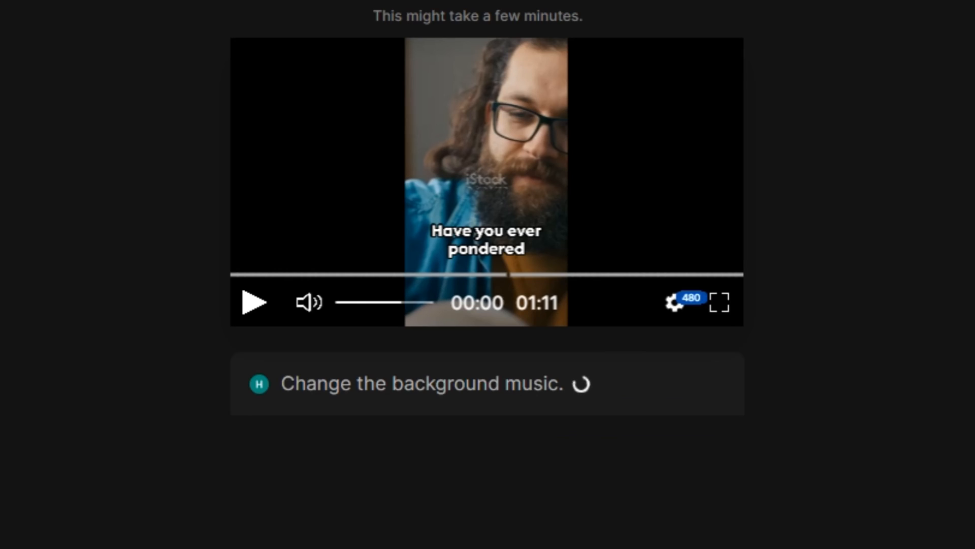
pyautogui.click(254, 302)
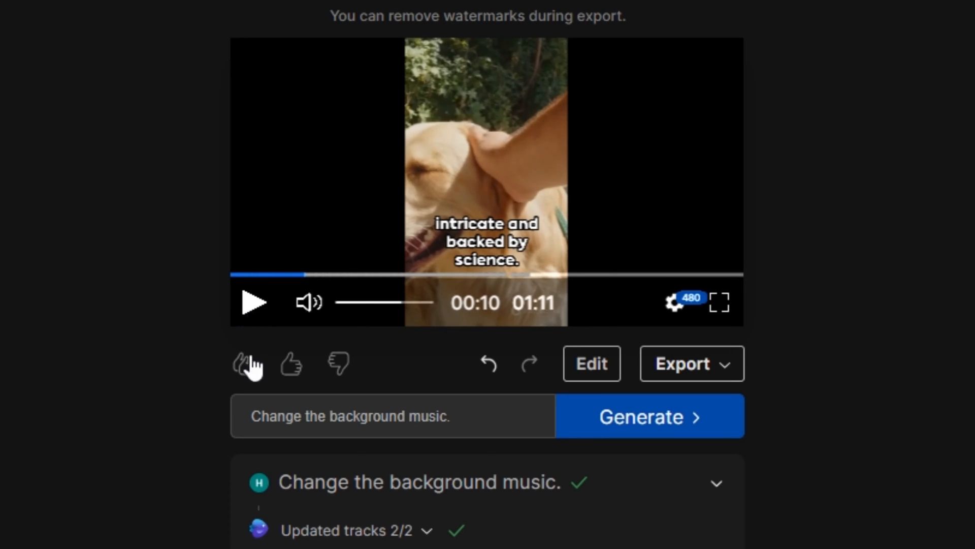
pyautogui.moveTo(248, 473)
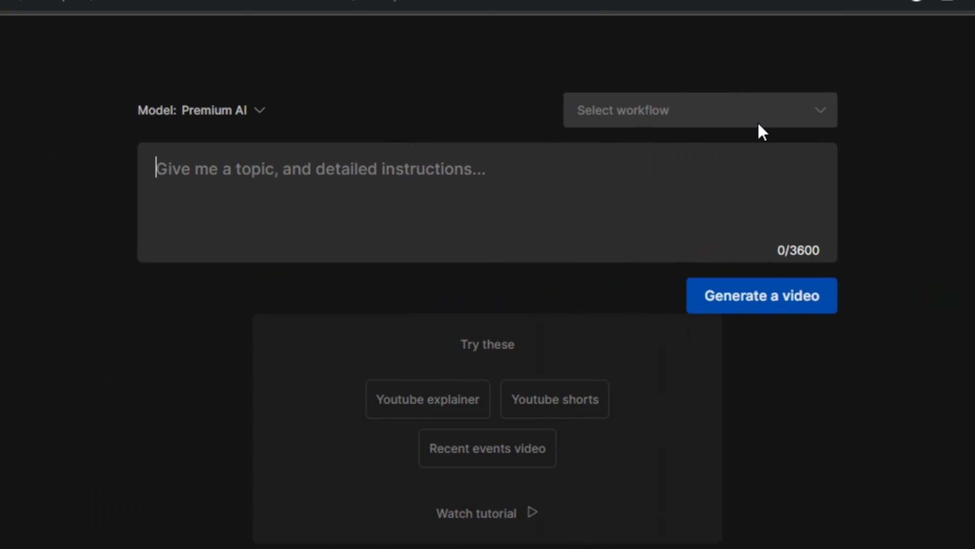
# Choose the YouTube explainer format with a 5-minute video length
pyautogui.click(700, 110)
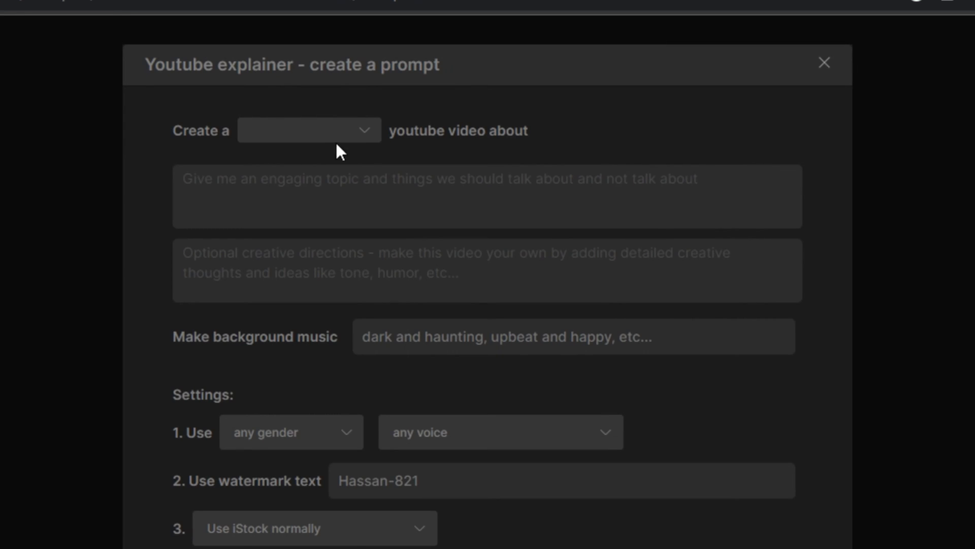
pyautogui.click(309, 130)
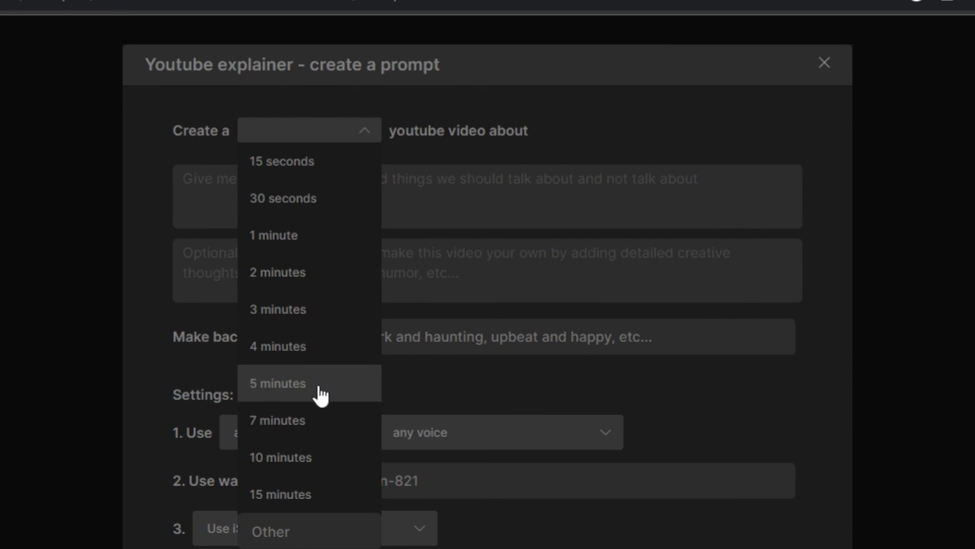
pyautogui.click(278, 383)
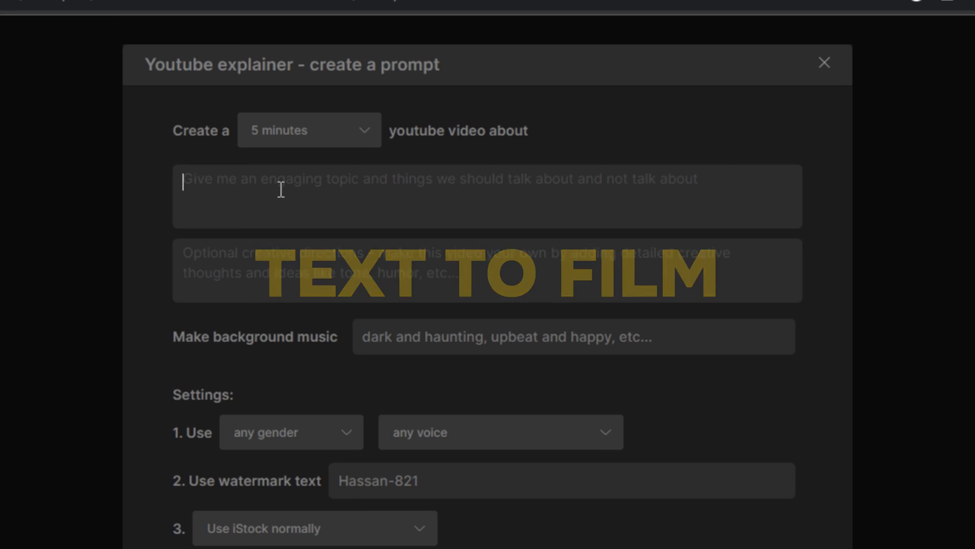
# Describe a world champion footballer who lived a poor life, with inspirational, motivational, emotional music, and submit
pyautogui.write('Story of a')
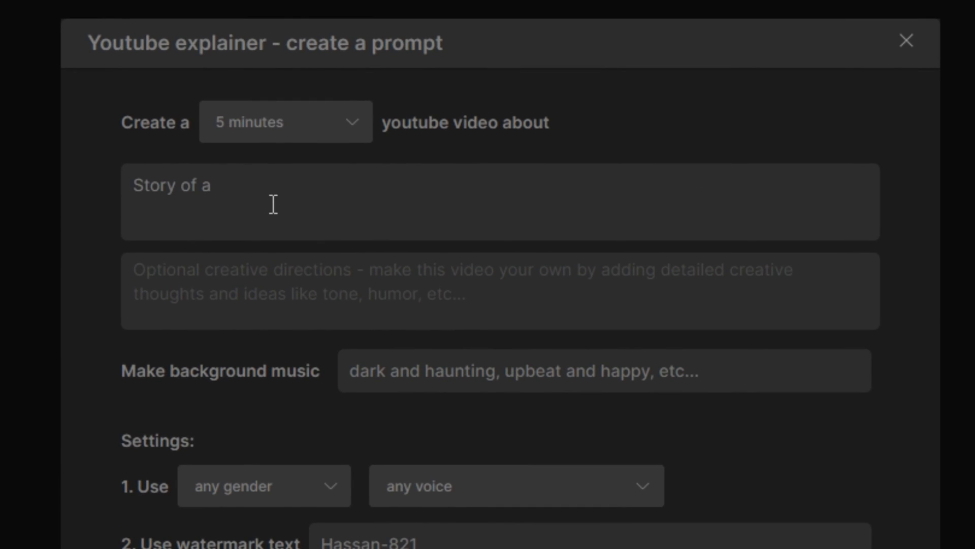
pyautogui.write('world champion football')
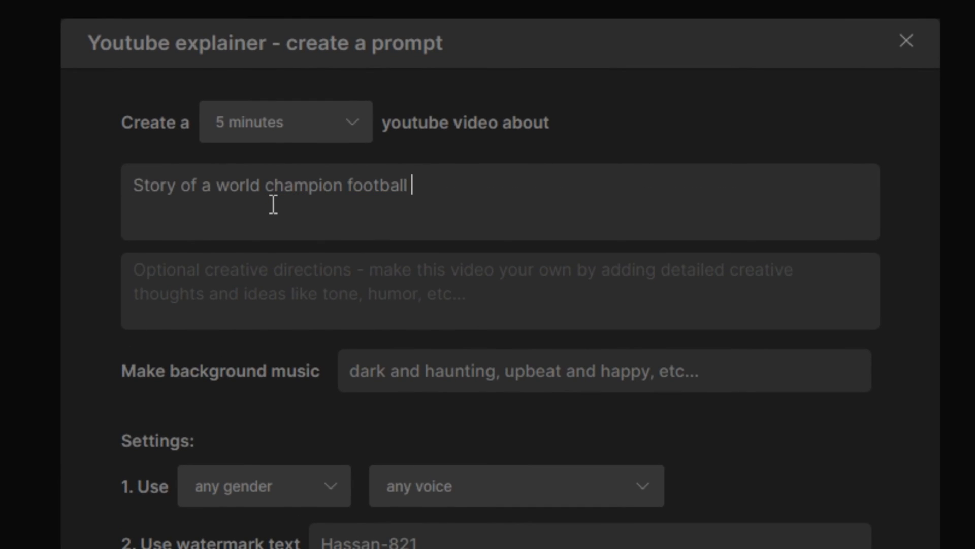
pyautogui.write('player , that lived a poor life')
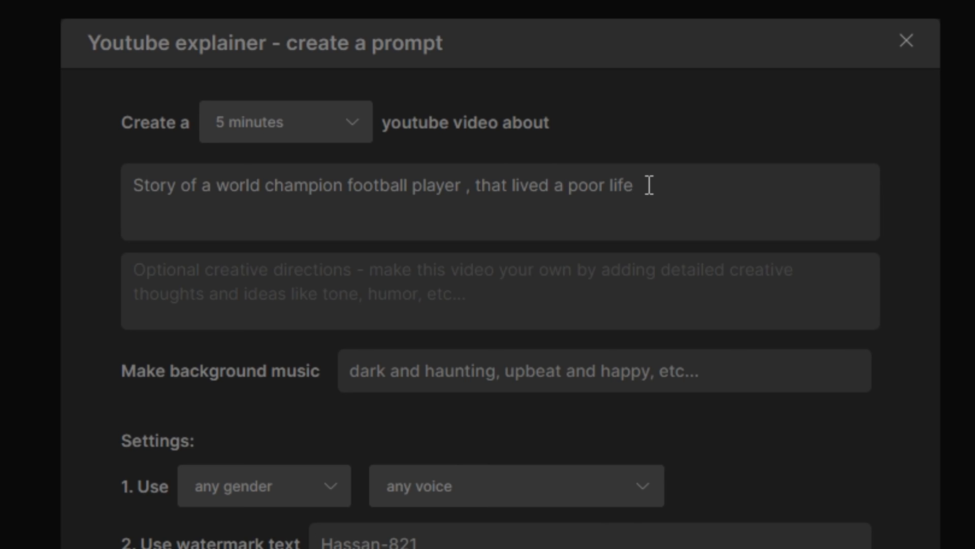
pyautogui.moveTo(407, 384)
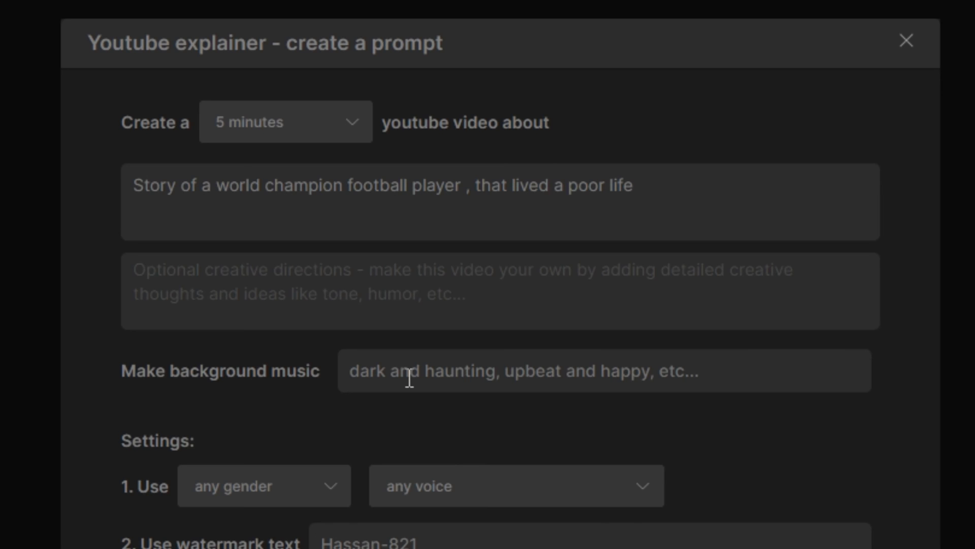
pyautogui.write('inspirat')
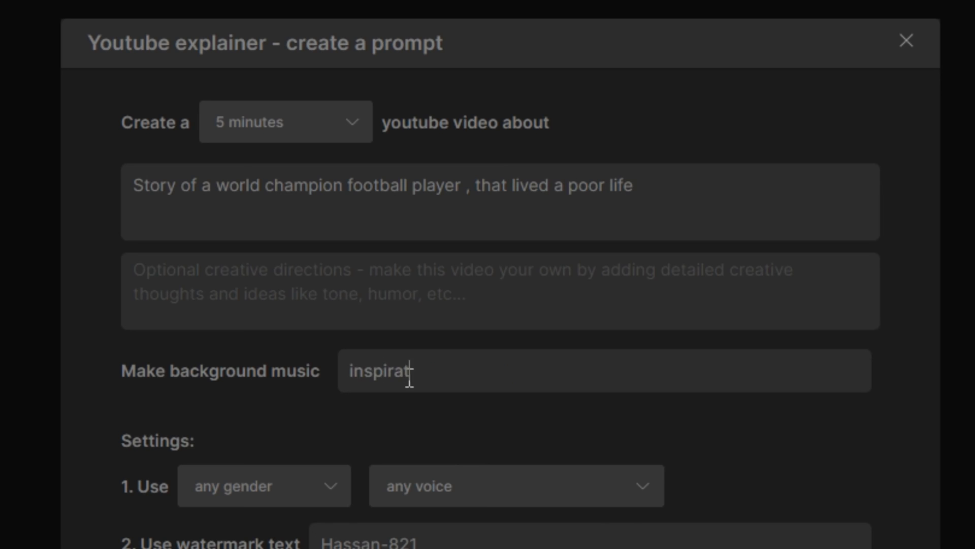
pyautogui.write('ional , motivation ,')
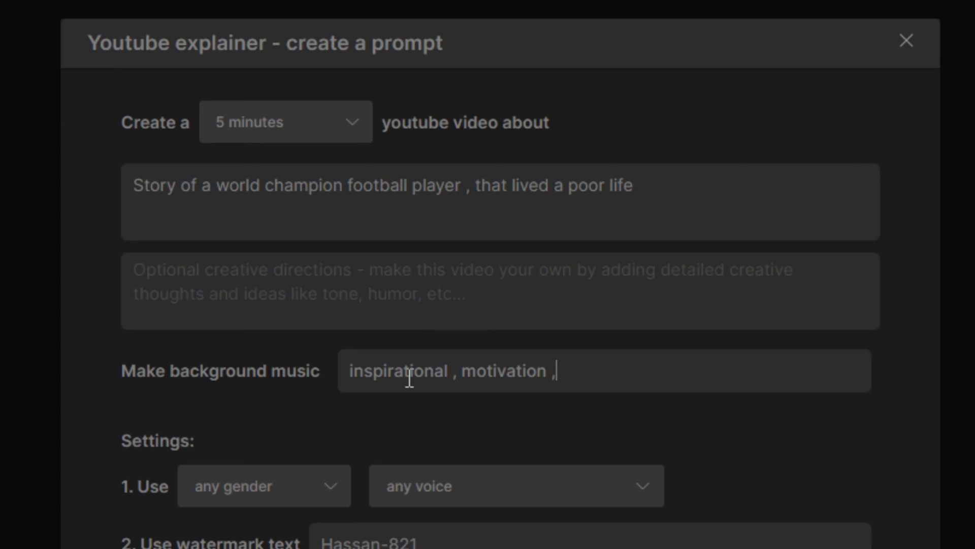
pyautogui.write('emotional')
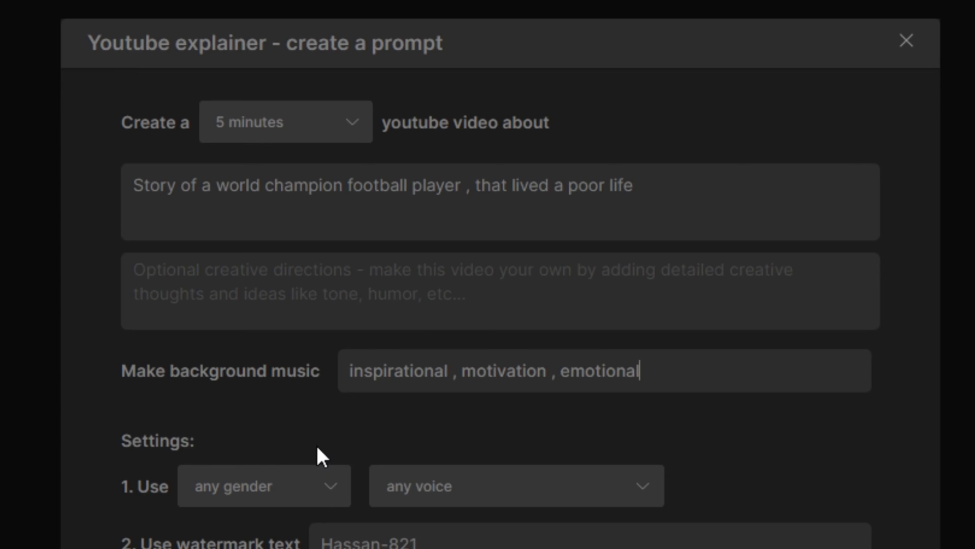
pyautogui.click(264, 486)
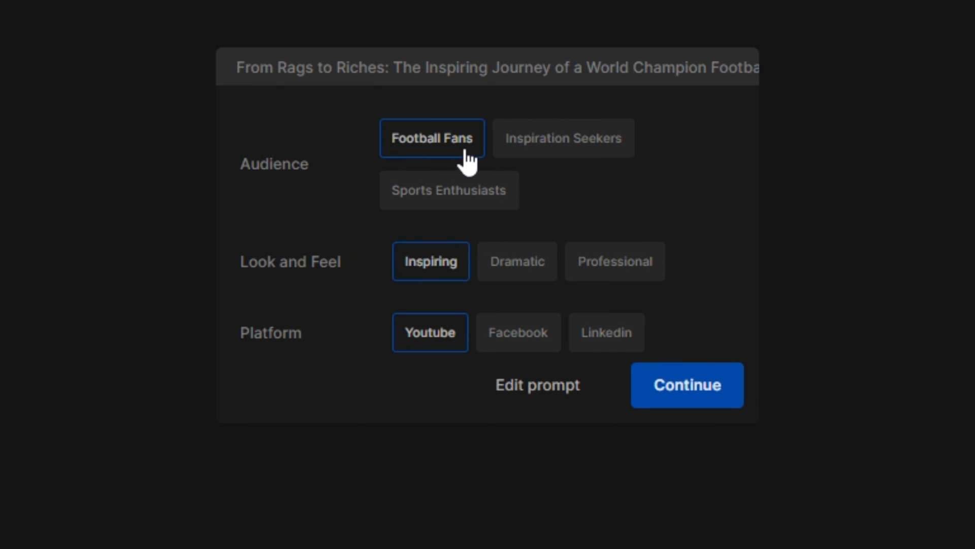
pyautogui.moveTo(268, 234)
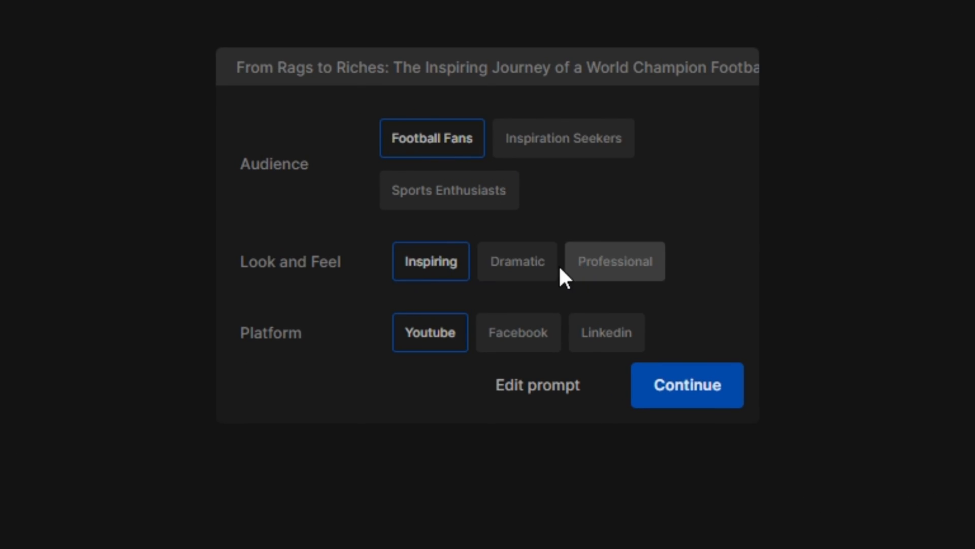
# Select the Dramatic look and feel and continue
pyautogui.click(517, 261)
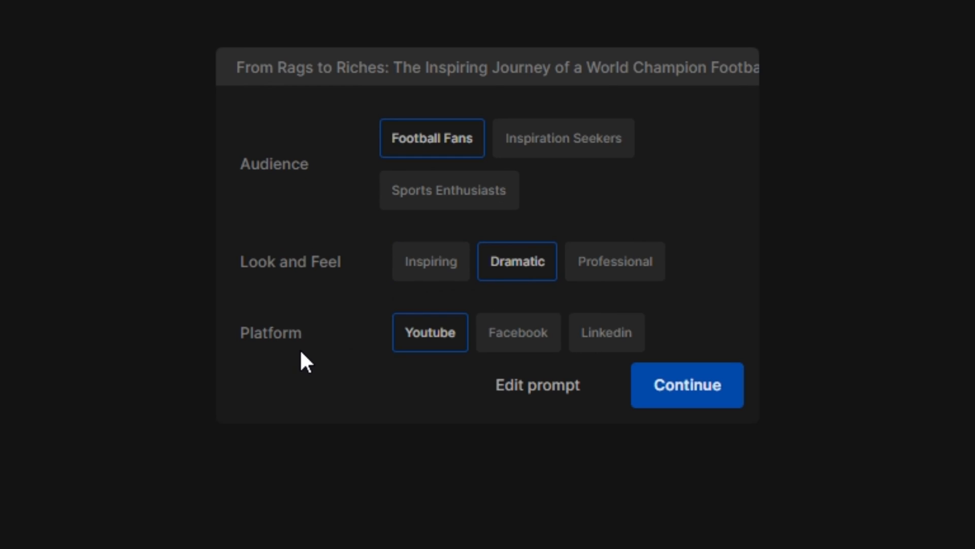
pyautogui.moveTo(625, 380)
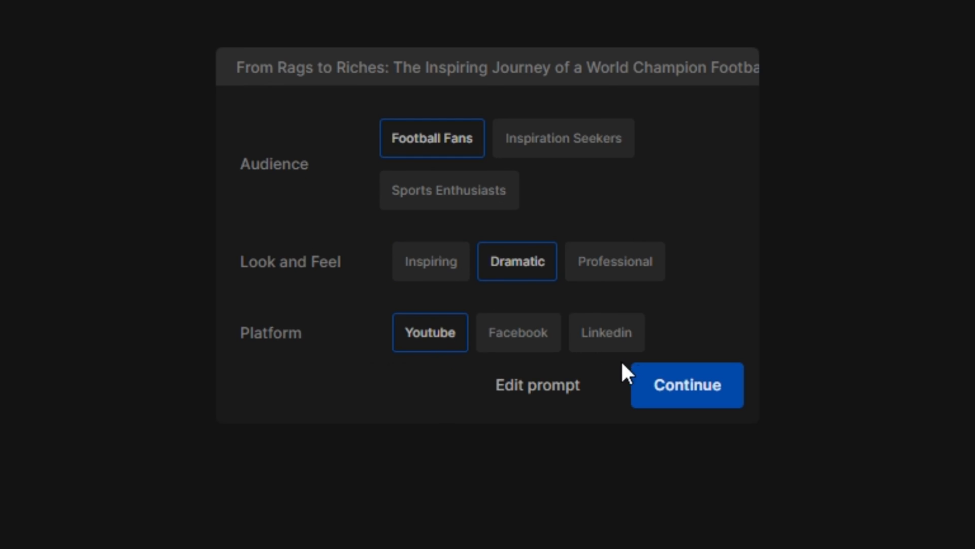
pyautogui.click(687, 384)
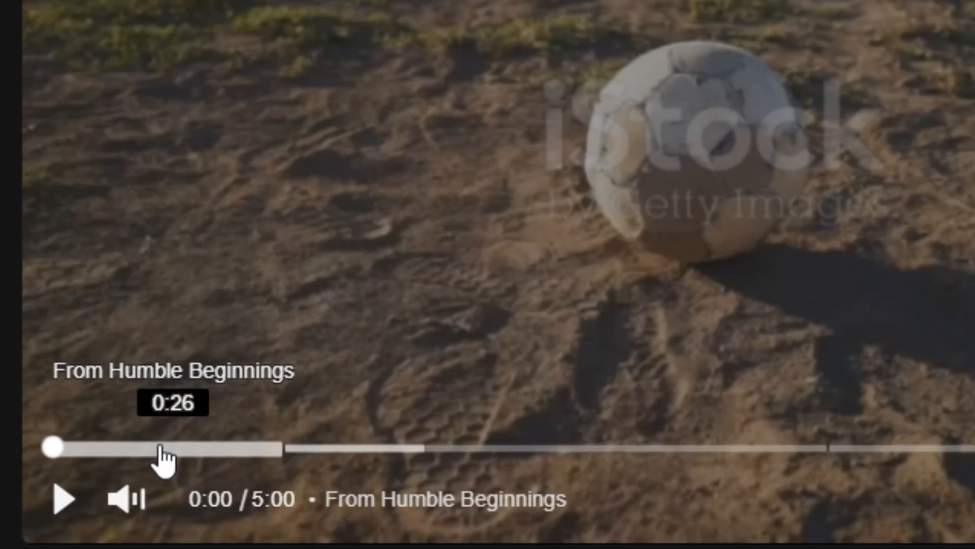
pyautogui.moveTo(355, 460)
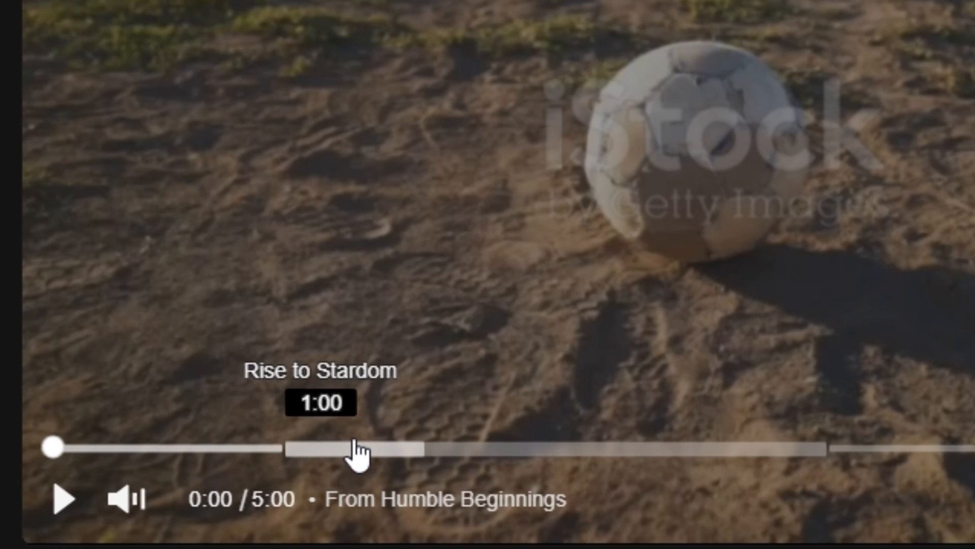
pyautogui.moveTo(368, 460)
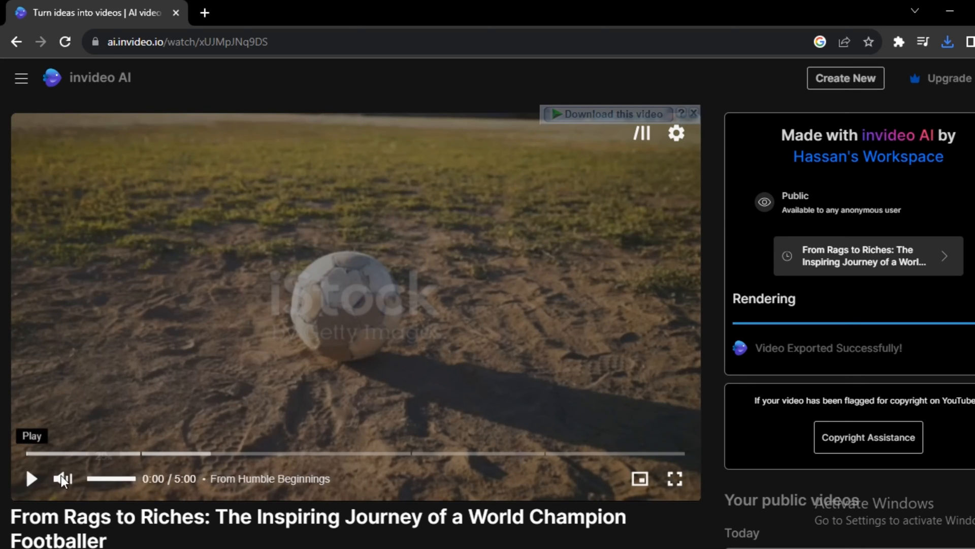
# Play the footballer video, skip ahead, and pause around 3:08 in the World Champion chapter
pyautogui.click(31, 478)
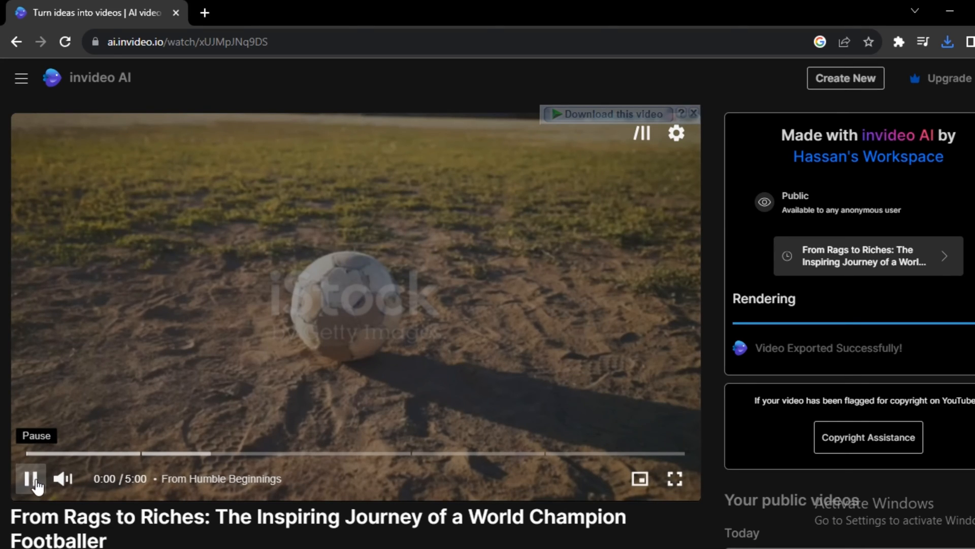
pyautogui.click(28, 478)
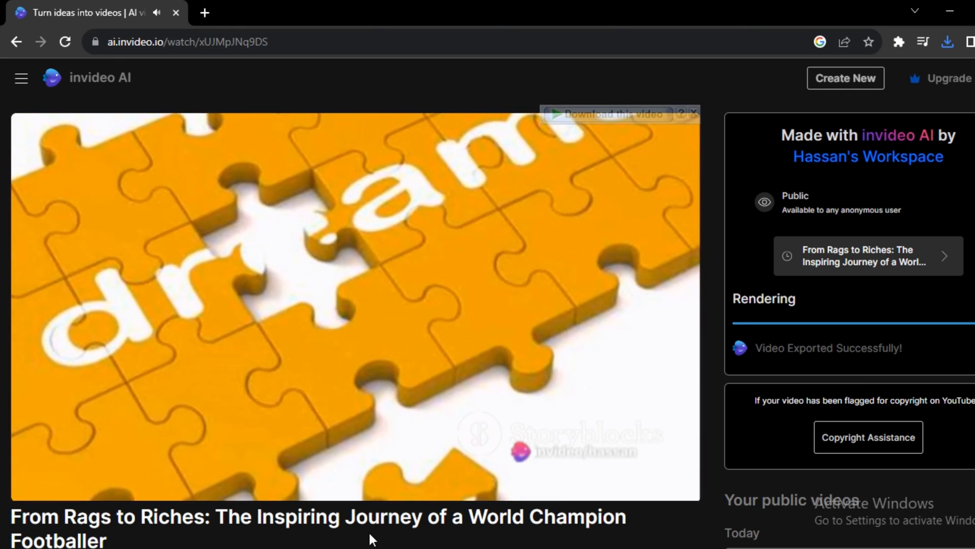
pyautogui.click(354, 305)
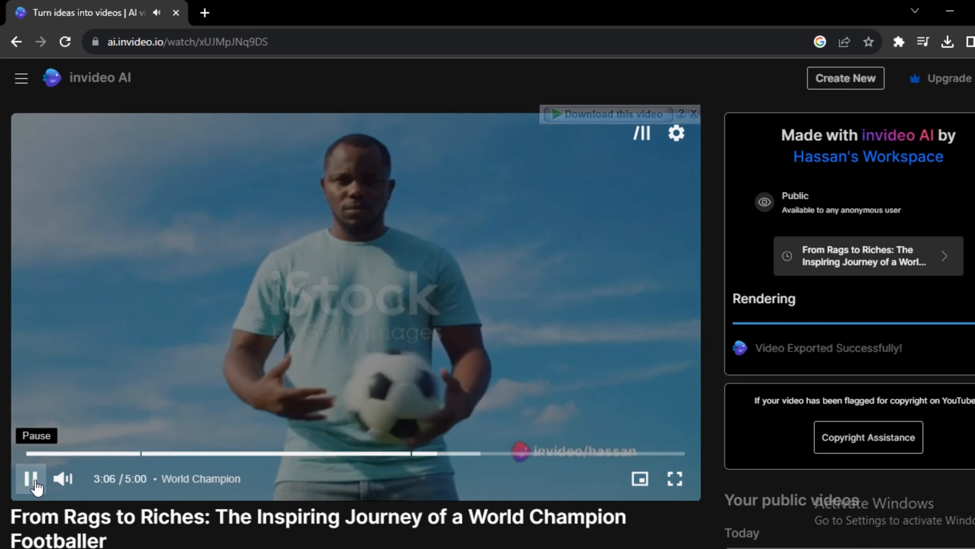
pyautogui.click(29, 478)
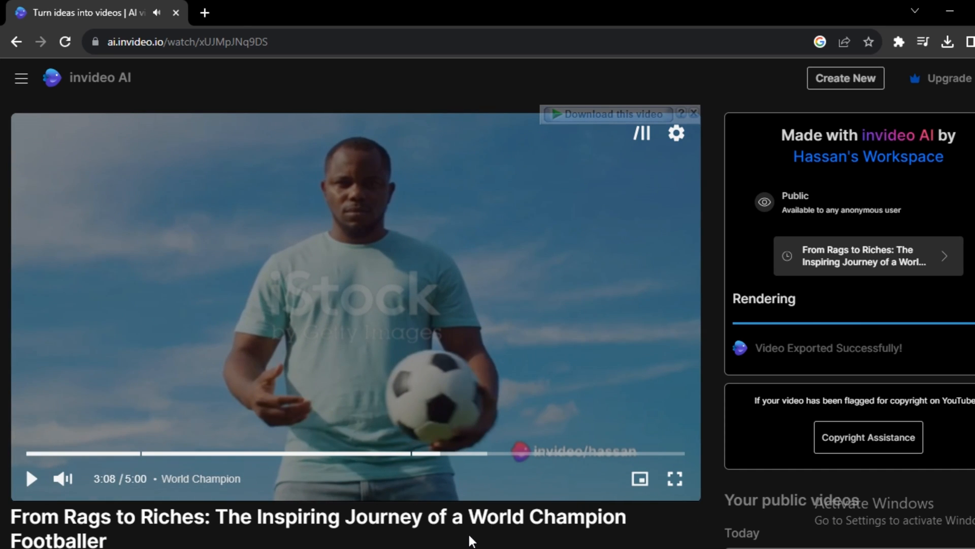
pyautogui.moveTo(426, 542)
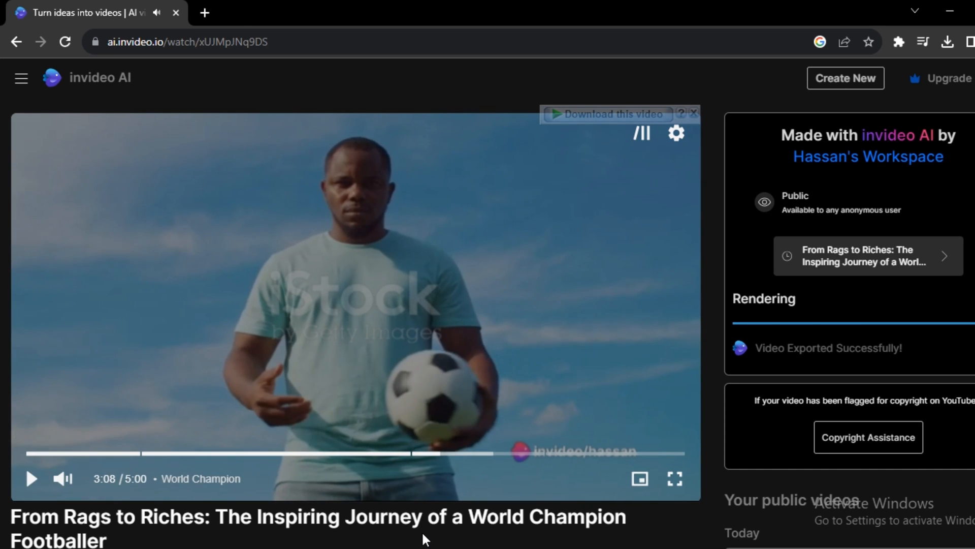
pyautogui.moveTo(668, 531)
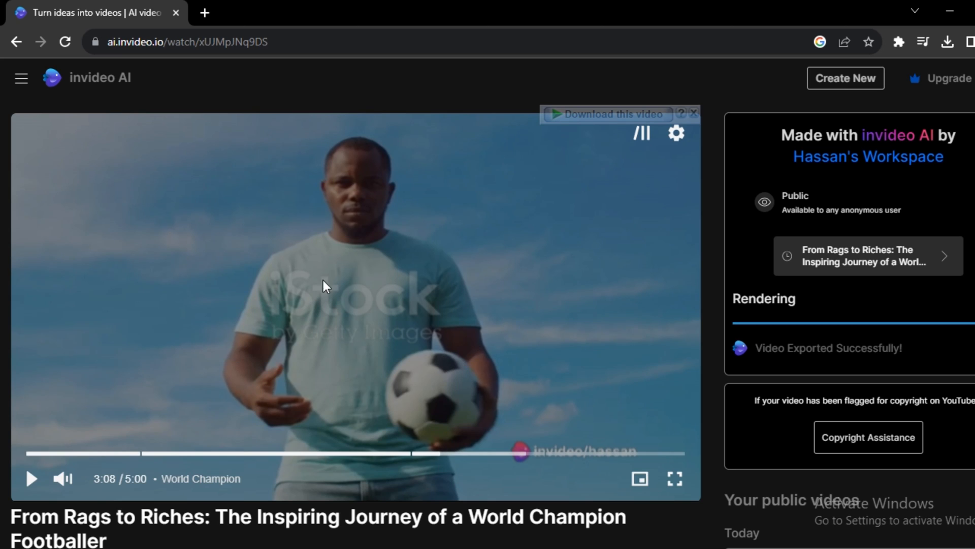
pyautogui.moveTo(16, 42)
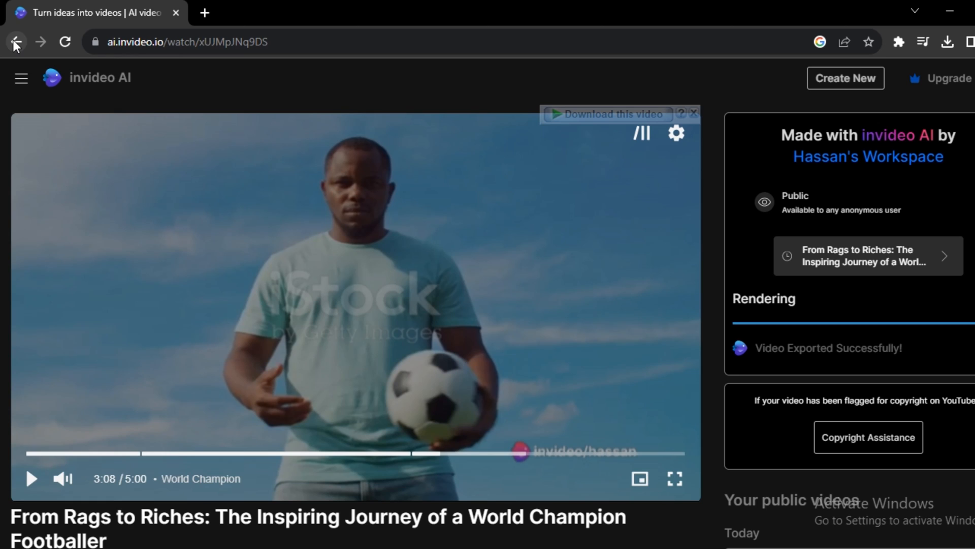
# Go back in the browser to the footballer video's editing workspace
pyautogui.click(14, 41)
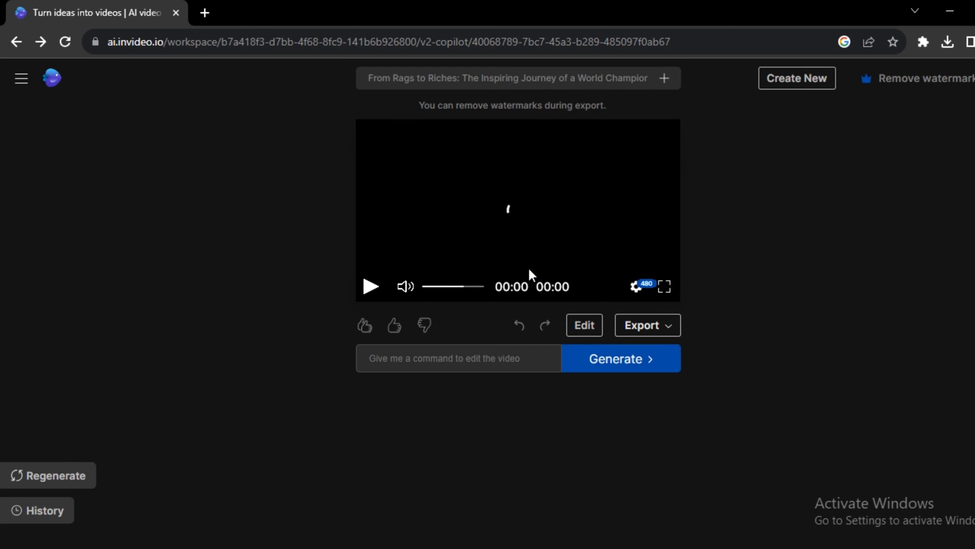